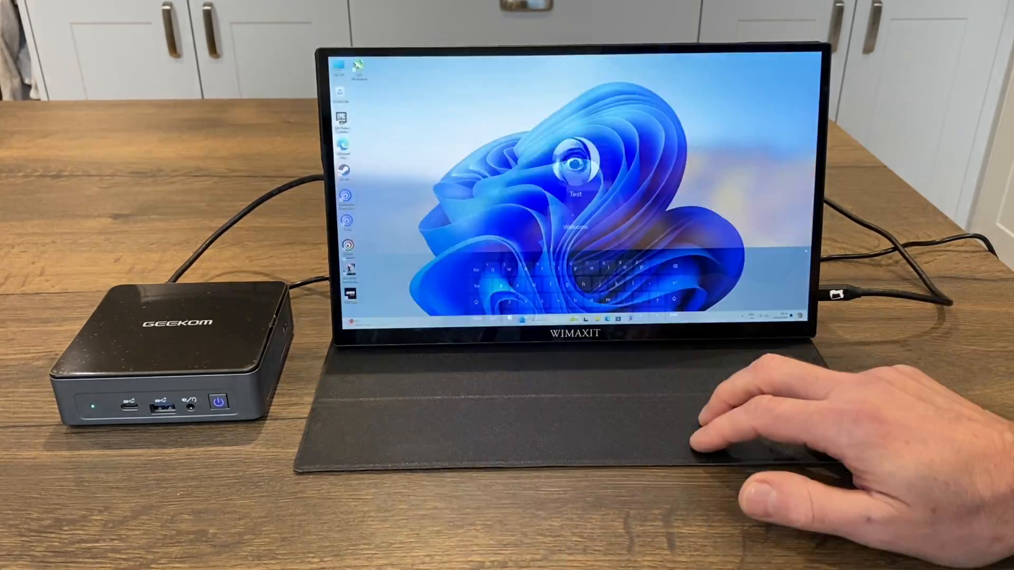
Enter the account password on the Windows 11 sign-in screen
{"action": "left_click", "coordinate": [521, 318]}
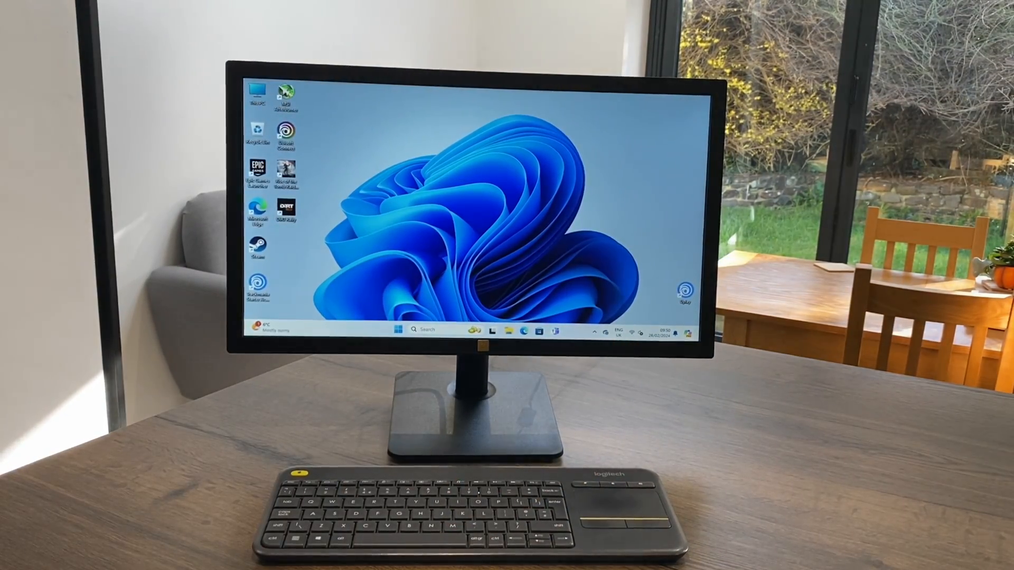
Select the Test account's password box on the left monitor's lock screen
{"action": "left_click", "coordinate": [397, 331]}
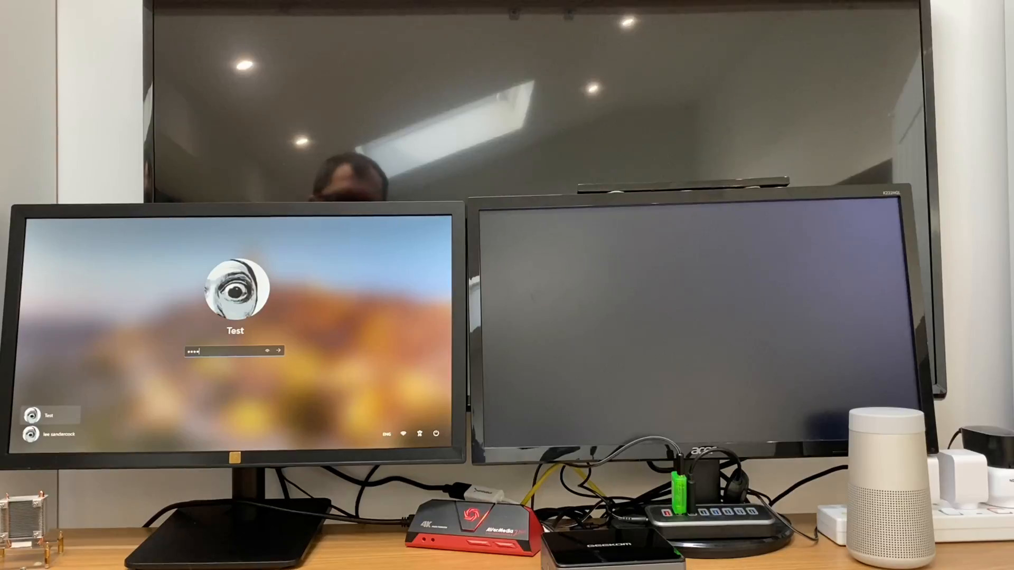
Submit the password, then right-click an empty spot on the desktop
{"action": "left_click", "coordinate": [278, 351]}
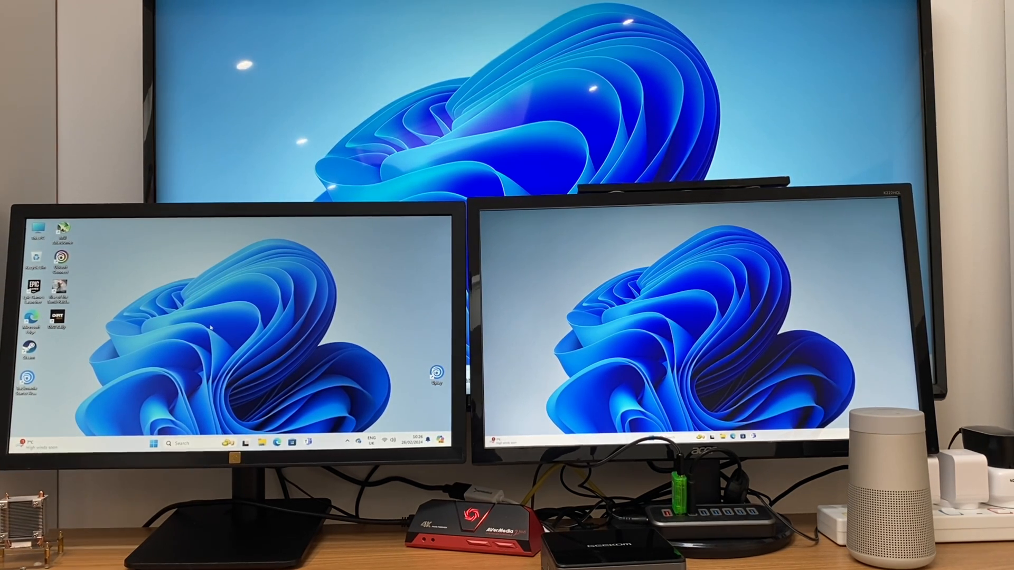
{"action": "right_click", "coordinate": [211, 328]}
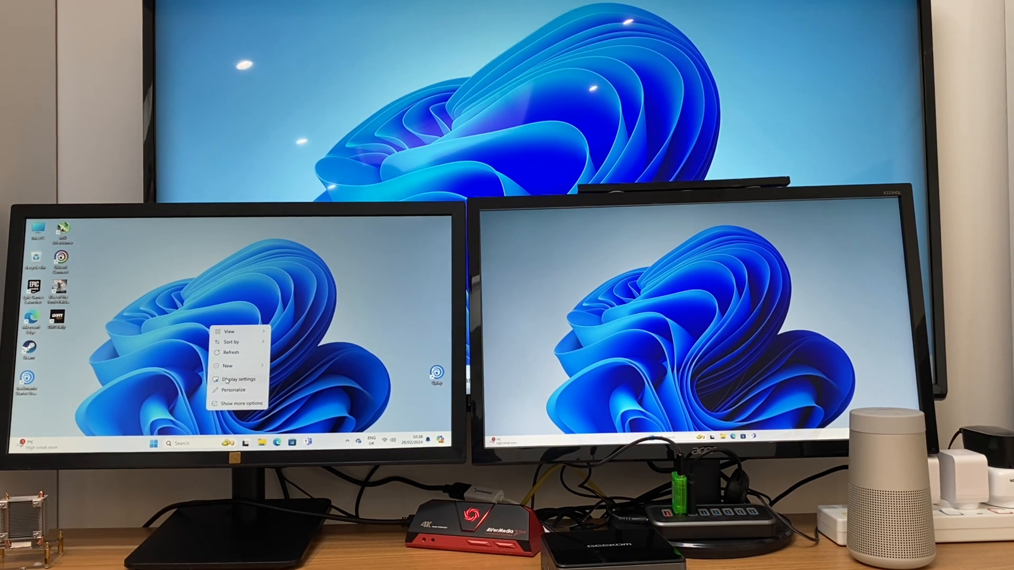
In Display settings, drag the displays into place beneath display 1
{"action": "left_click", "coordinate": [239, 379]}
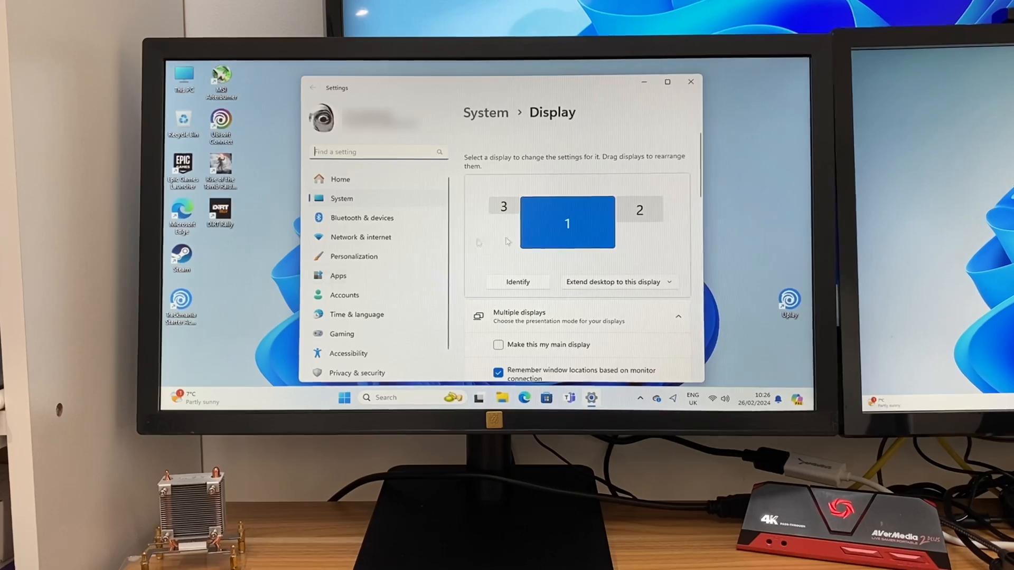
{"action": "left_click", "coordinate": [518, 282]}
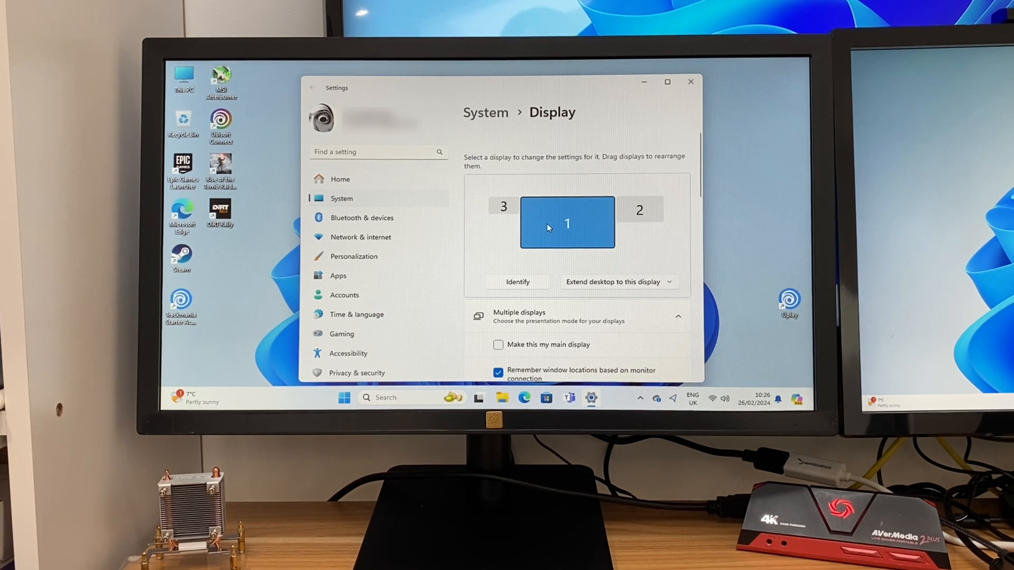
{"action": "left_click", "coordinate": [517, 282]}
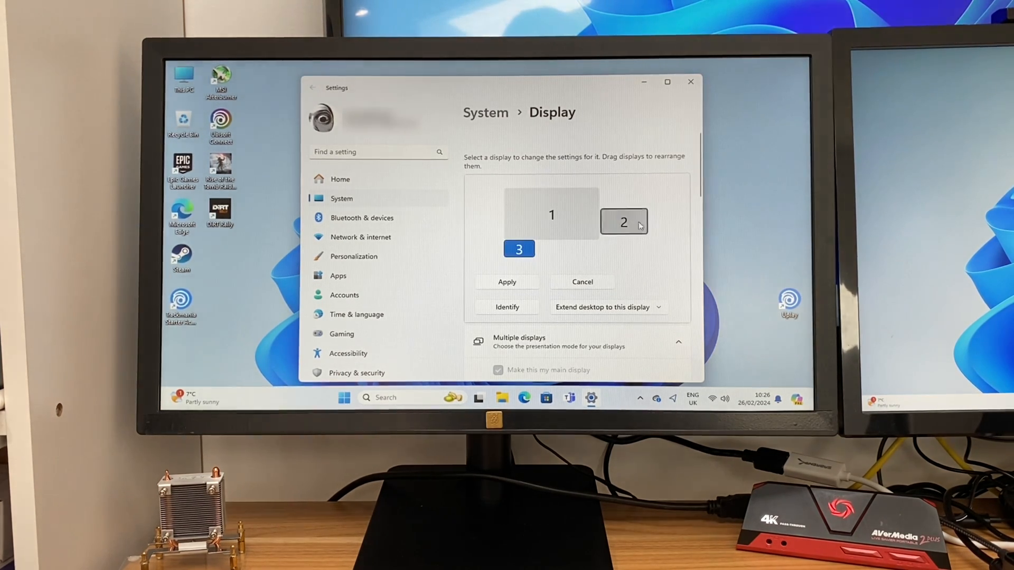
{"action": "left_click_drag", "start_coordinate": [623, 222], "coordinate": [562, 253]}
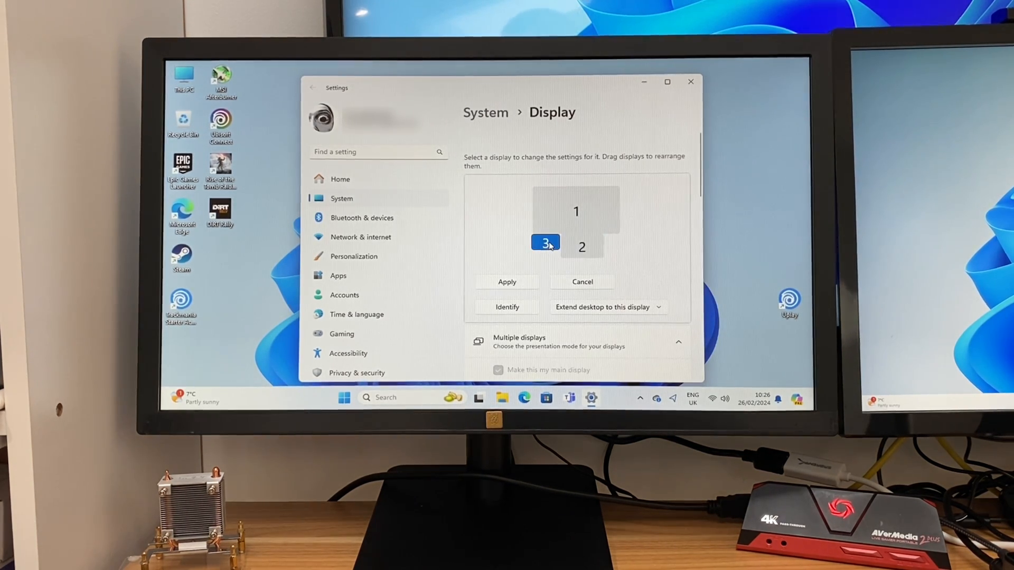
Set the display resolution to the recommended 1920 × 1080
{"action": "scroll", "scroll_direction": "down", "scroll_amount": 3}
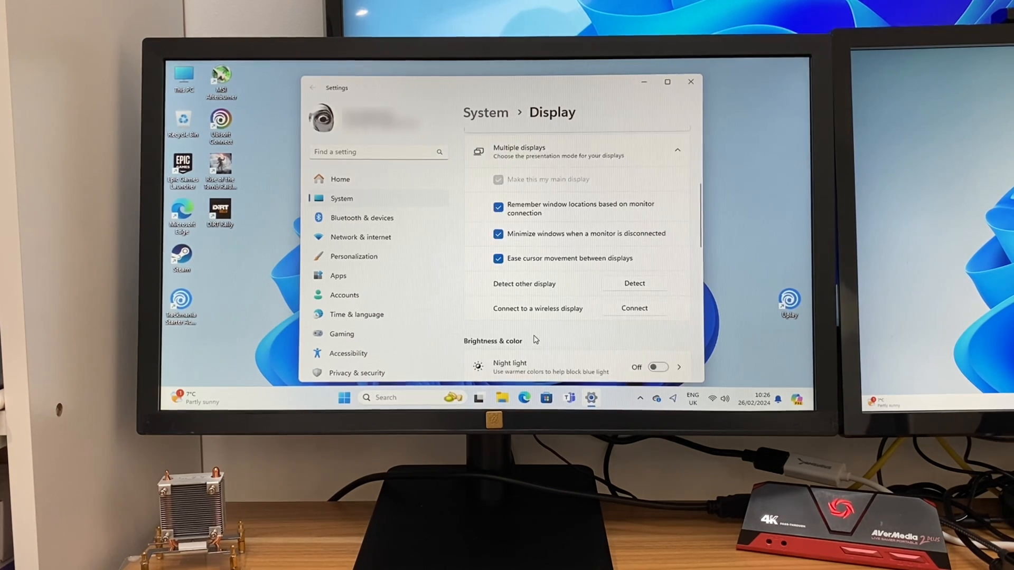
{"action": "scroll", "scroll_direction": "down", "scroll_amount": 3}
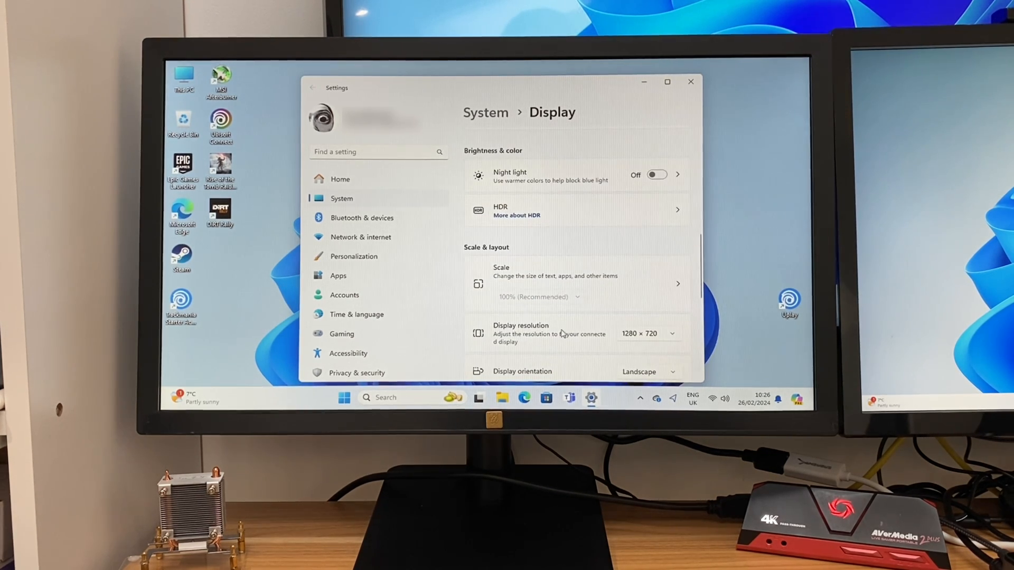
{"action": "left_click", "coordinate": [672, 333]}
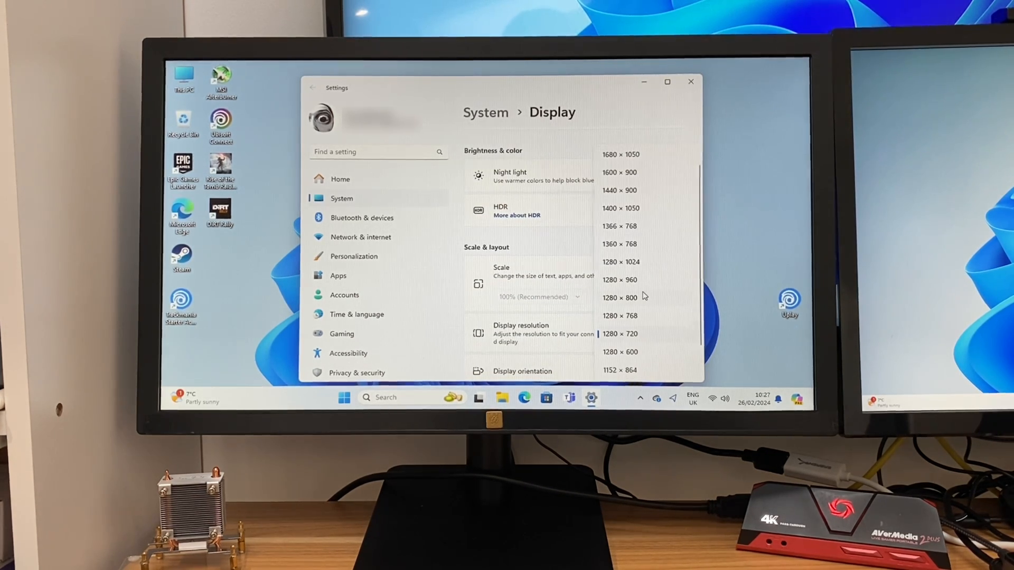
{"action": "scroll", "scroll_direction": "down", "scroll_amount": 3}
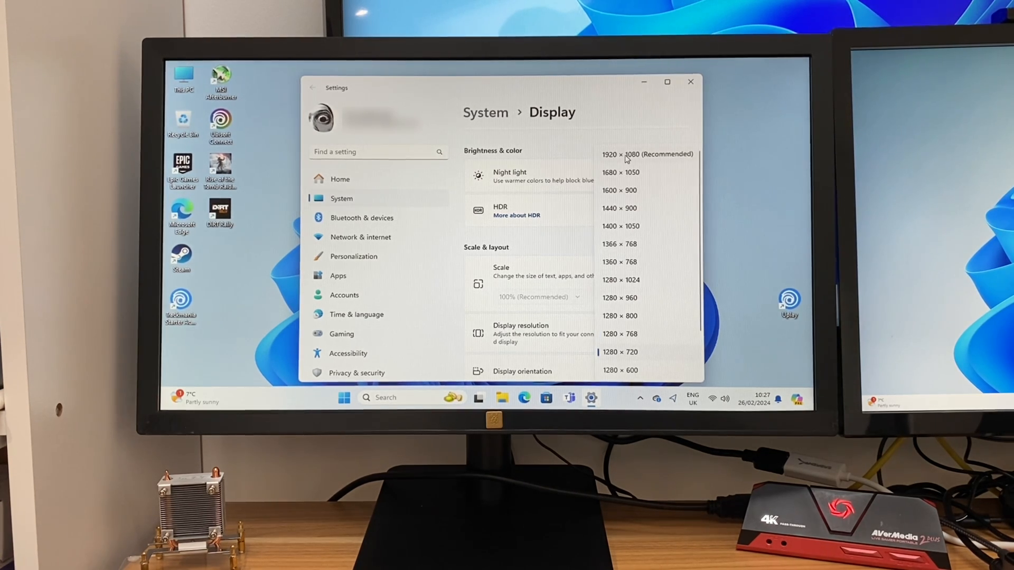
{"action": "left_click", "coordinate": [646, 154]}
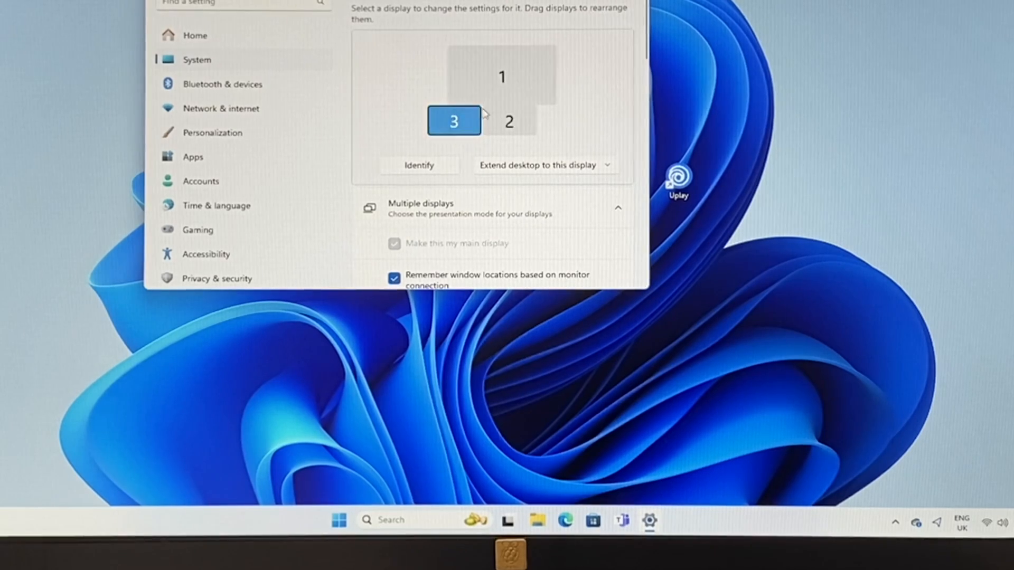
Select displays 2 and 3 and apply them side by side under display 1
{"action": "left_click", "coordinate": [528, 121]}
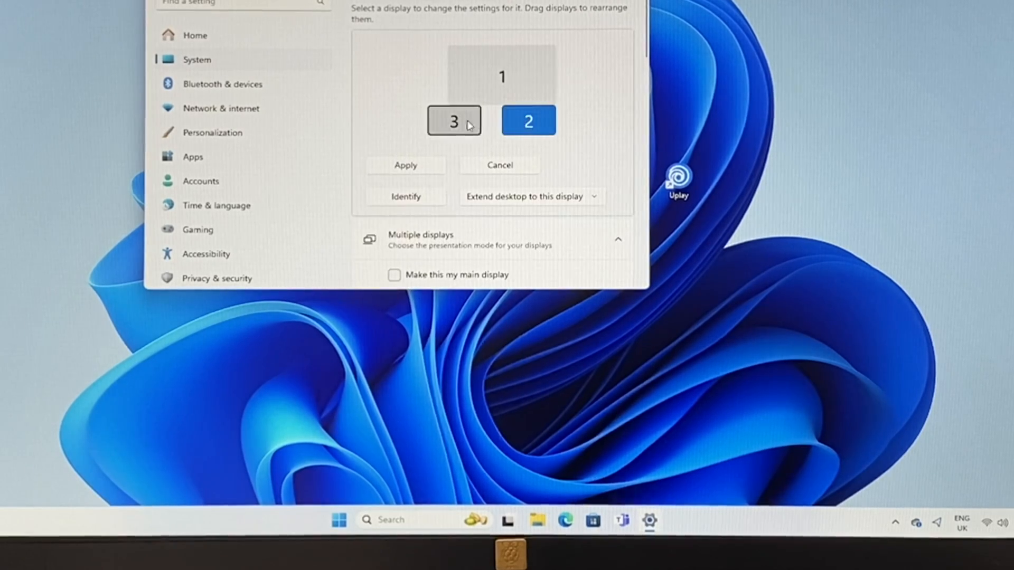
{"action": "left_click", "coordinate": [454, 121]}
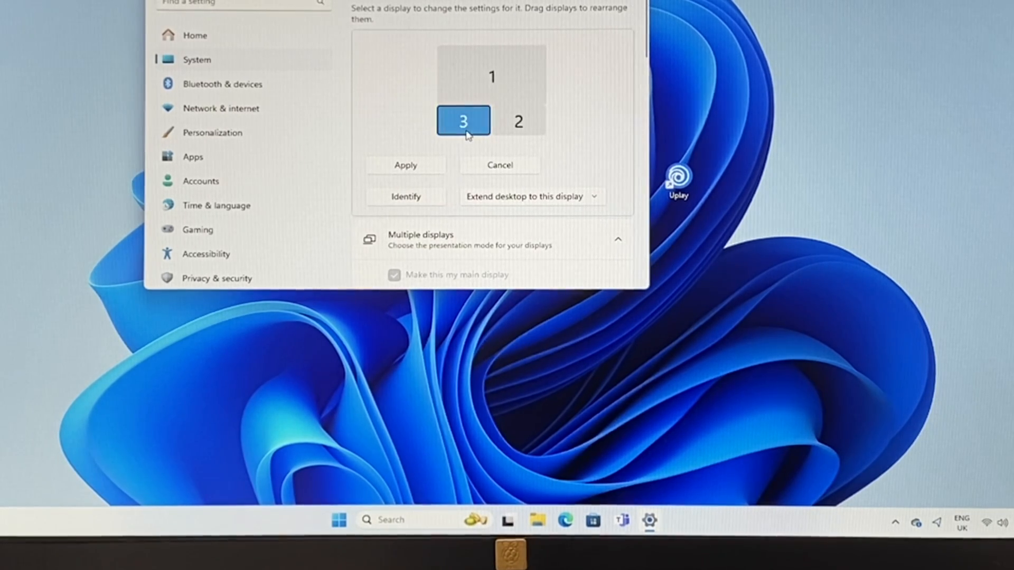
{"action": "left_click", "coordinate": [406, 165]}
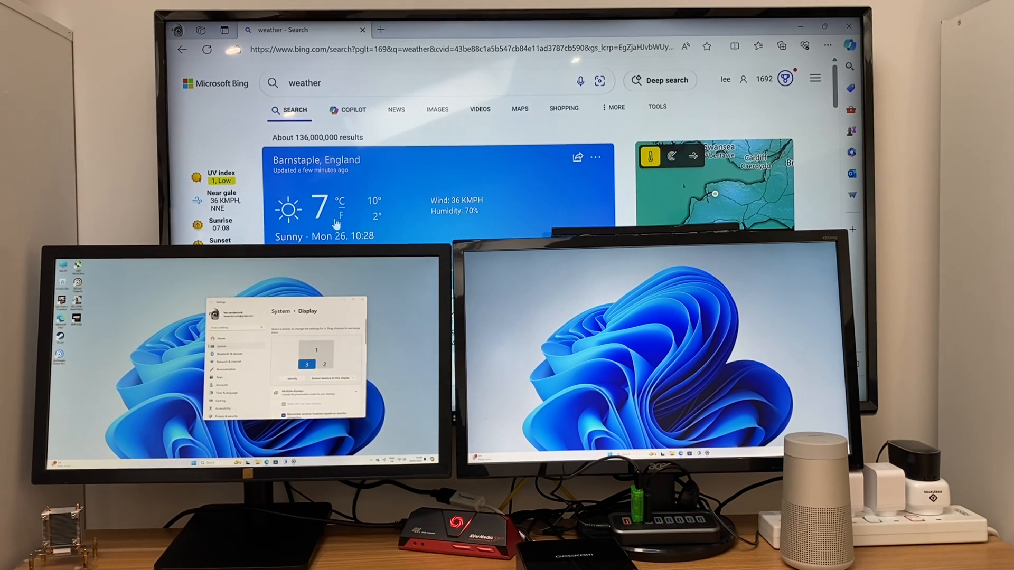
{"action": "mouse_move", "coordinate": [514, 123]}
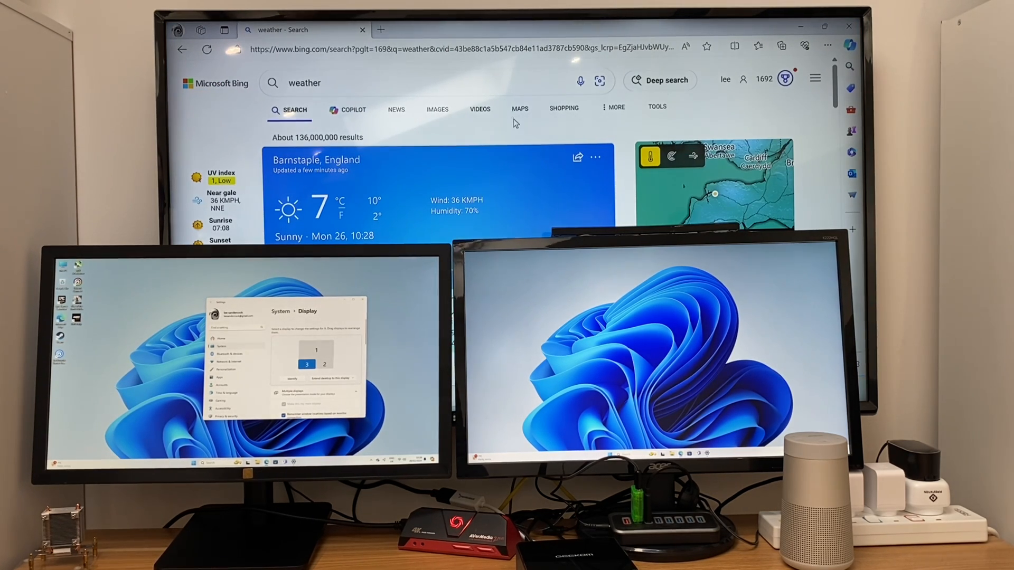
Scroll through the Bing weather results for Barnstaple, England
{"action": "scroll", "scroll_direction": "down", "scroll_amount": 3}
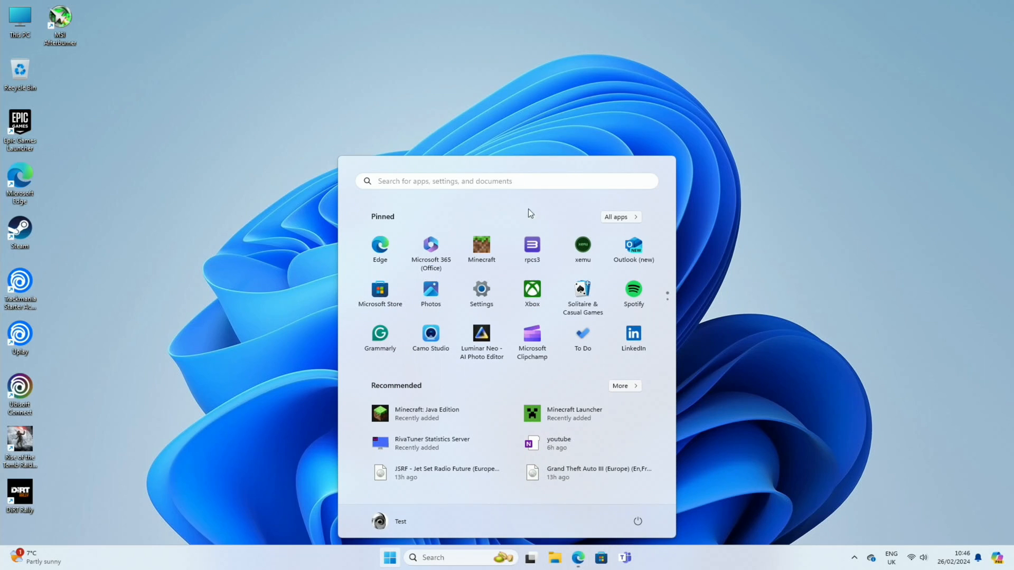
Launch Minecraft from the Start menu
{"action": "left_click", "coordinate": [481, 245]}
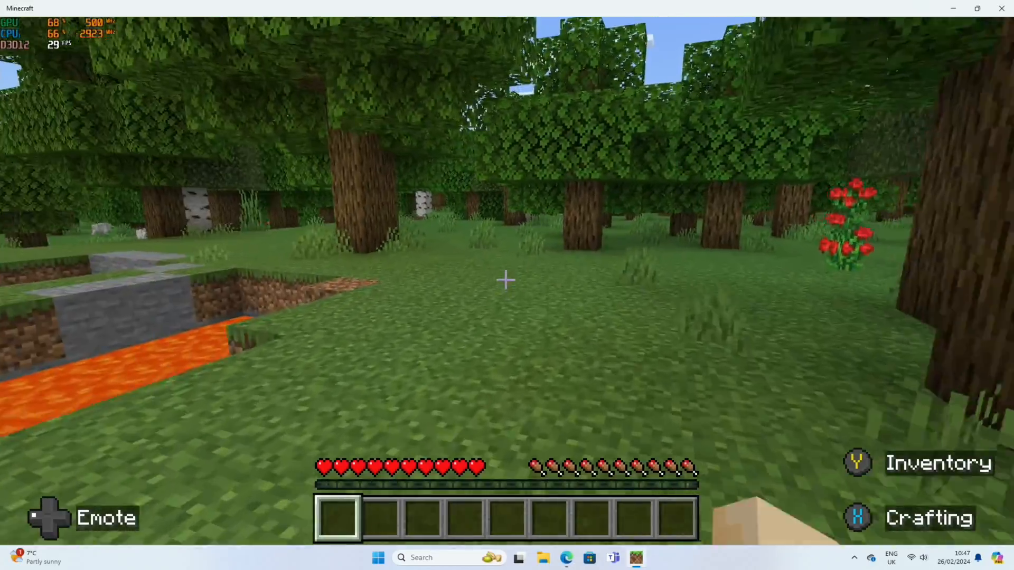
{"action": "mouse_move", "coordinate": [506, 281]}
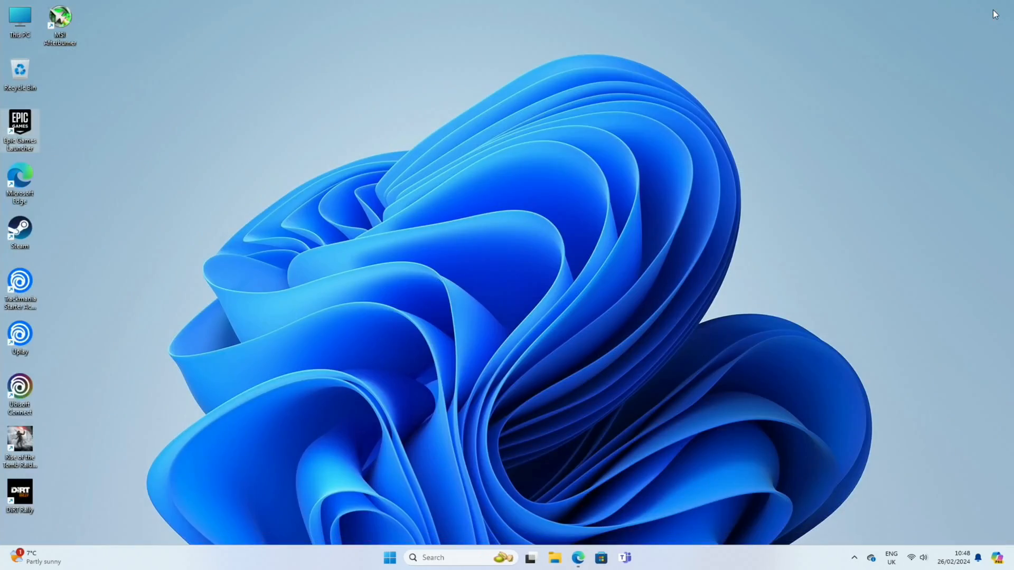
Launch RPCS3 and select GTA San Andreas in its PS3 game list
{"action": "left_click", "coordinate": [389, 558]}
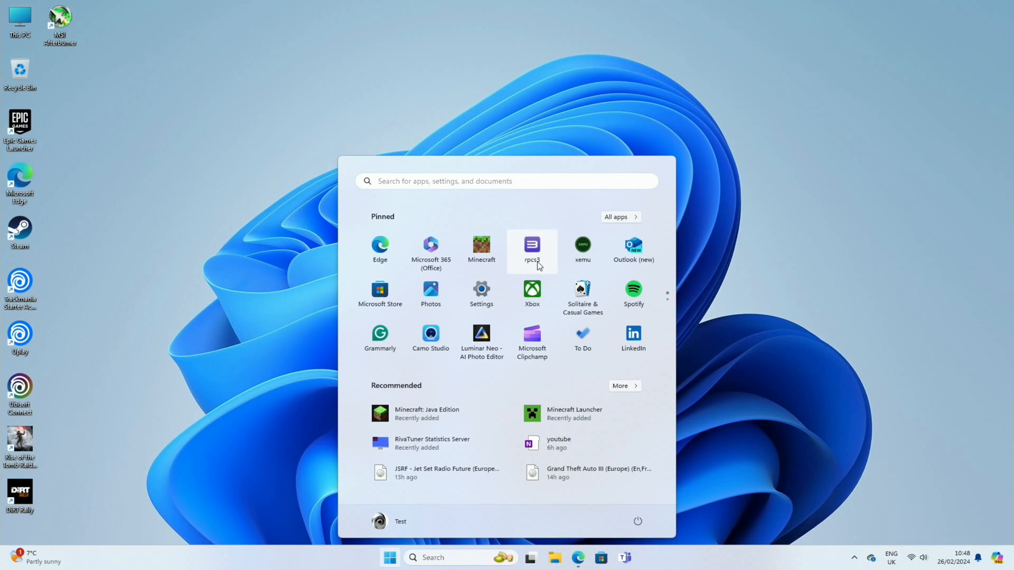
{"action": "mouse_move", "coordinate": [517, 265]}
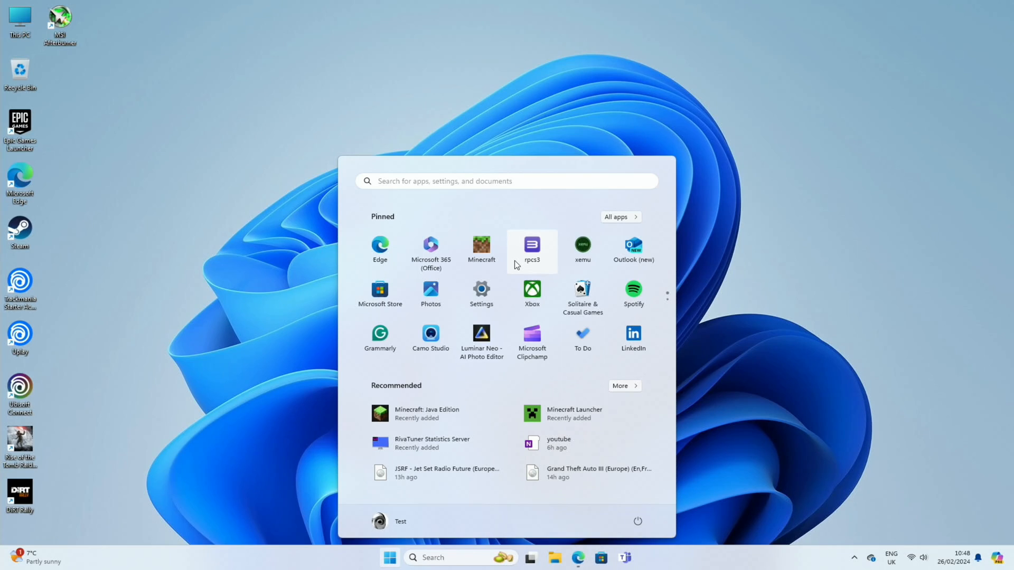
{"action": "mouse_move", "coordinate": [565, 256]}
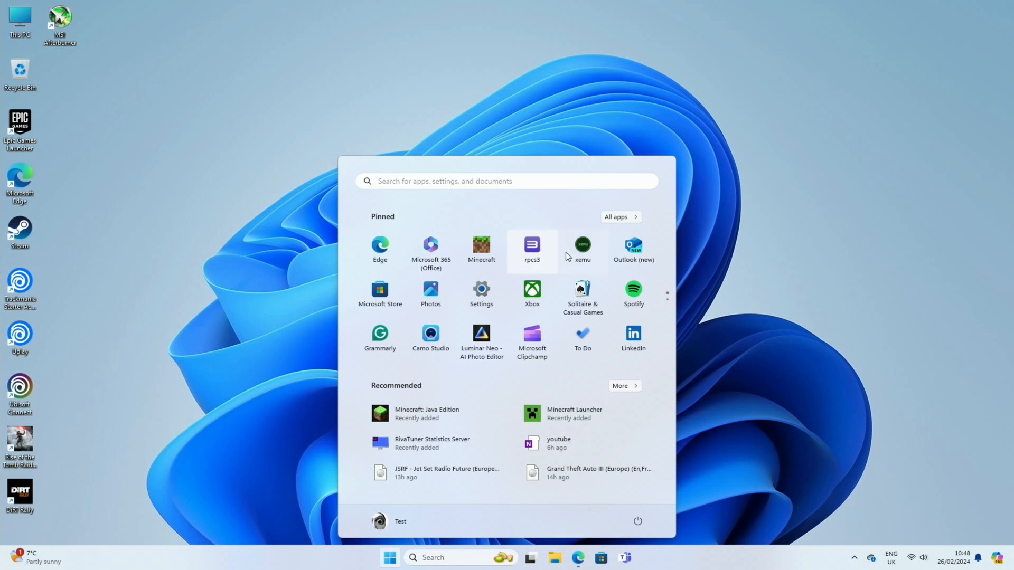
{"action": "mouse_move", "coordinate": [546, 253]}
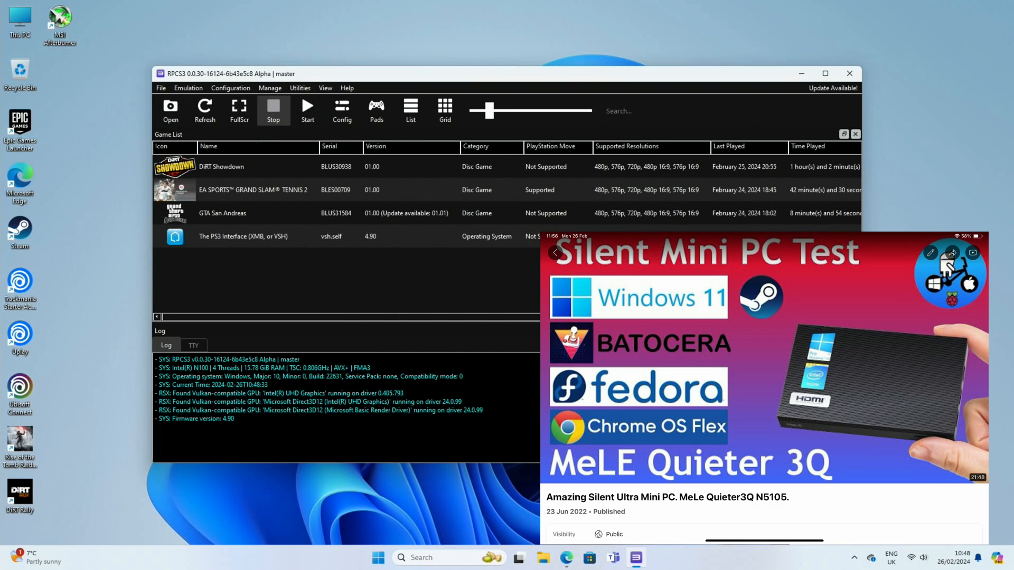
{"action": "left_click", "coordinate": [221, 212]}
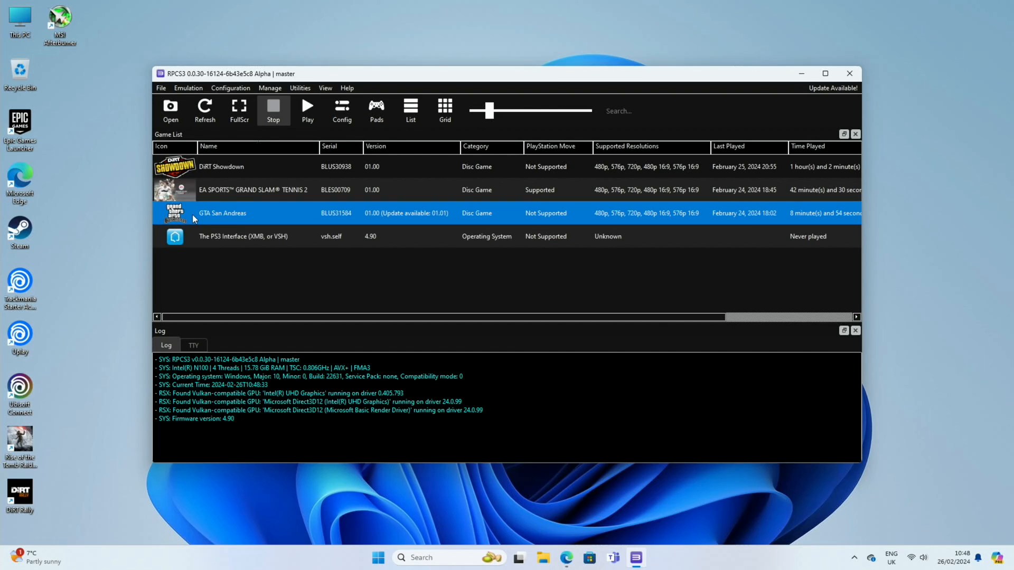
Launch GTA San Andreas full screen and start playing from the title screen
{"action": "double_click", "coordinate": [221, 213]}
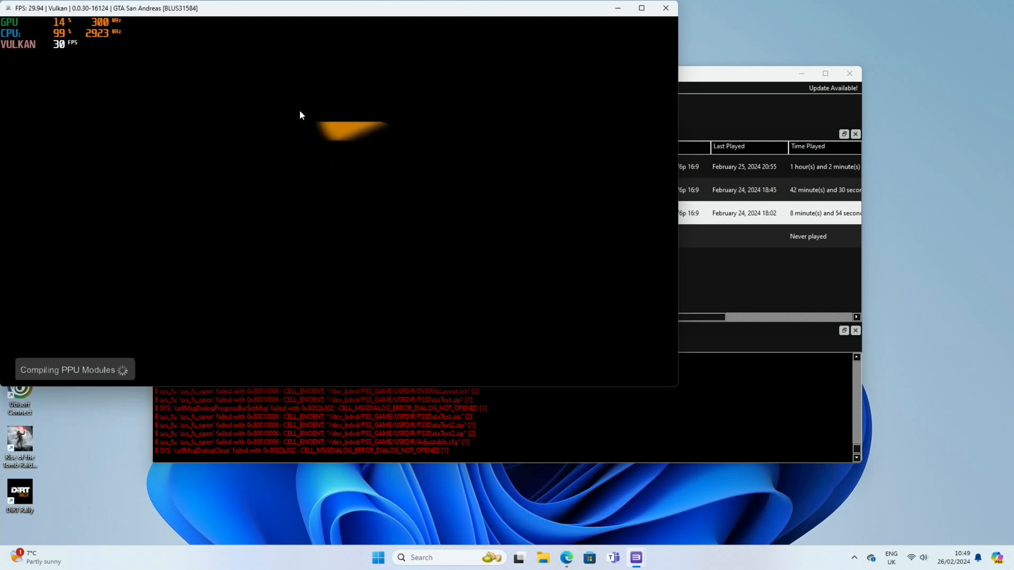
{"action": "left_click", "coordinate": [641, 8]}
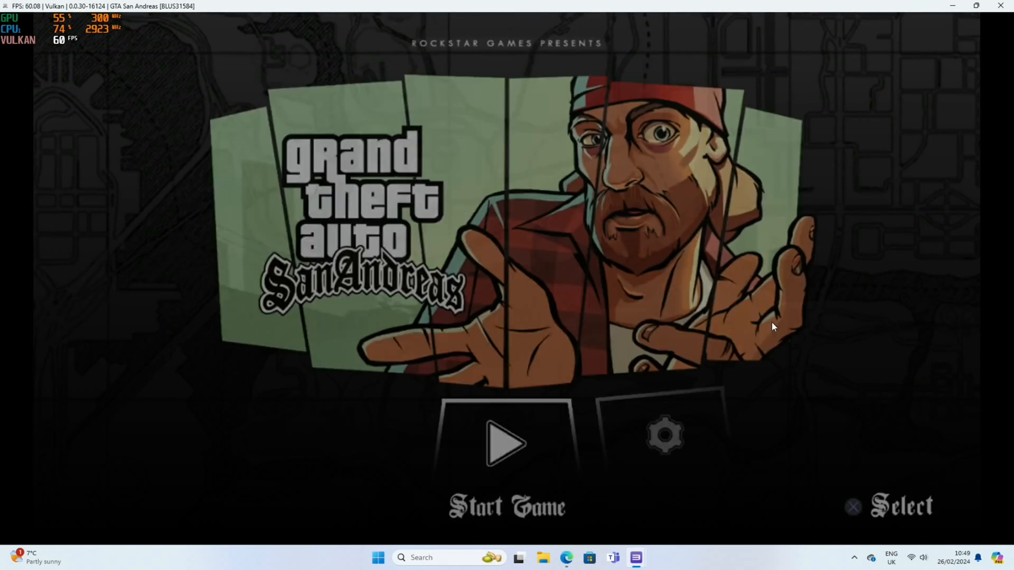
{"action": "left_click", "coordinate": [507, 444]}
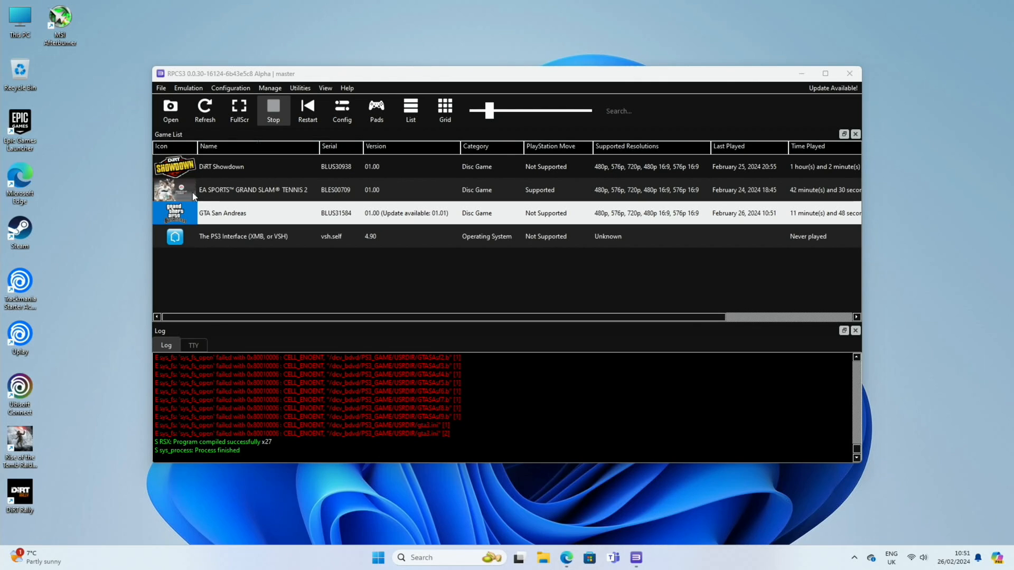
{"action": "mouse_move", "coordinate": [199, 192]}
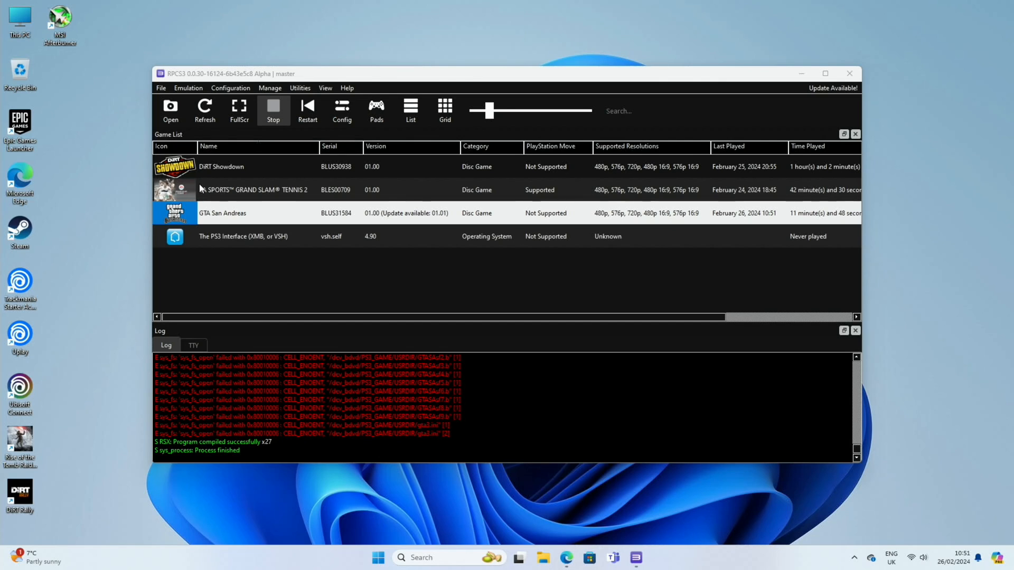
{"action": "mouse_move", "coordinate": [575, 61]}
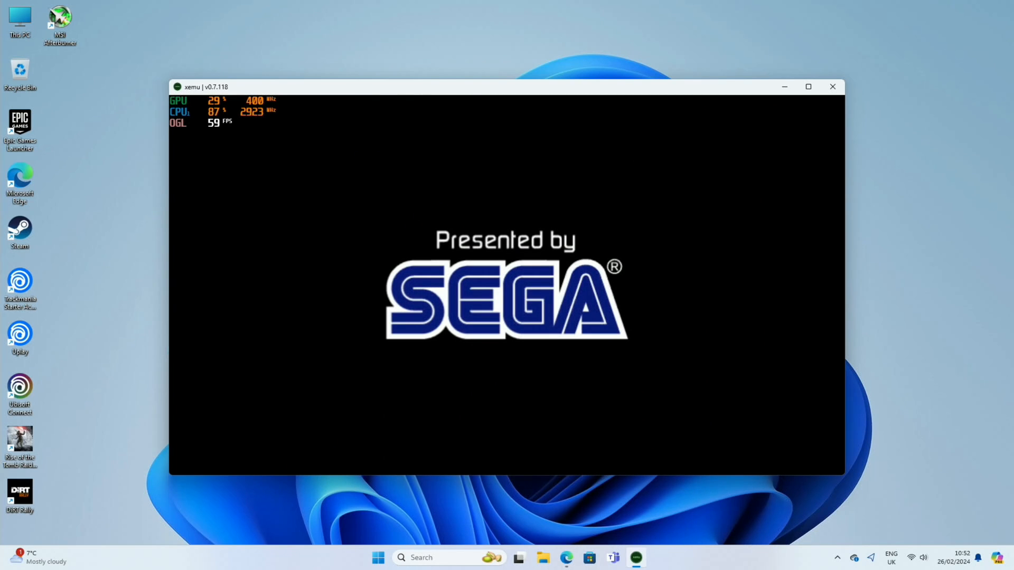
Maximise the xemu window running Jet Set Radio Future
{"action": "left_click", "coordinate": [808, 86]}
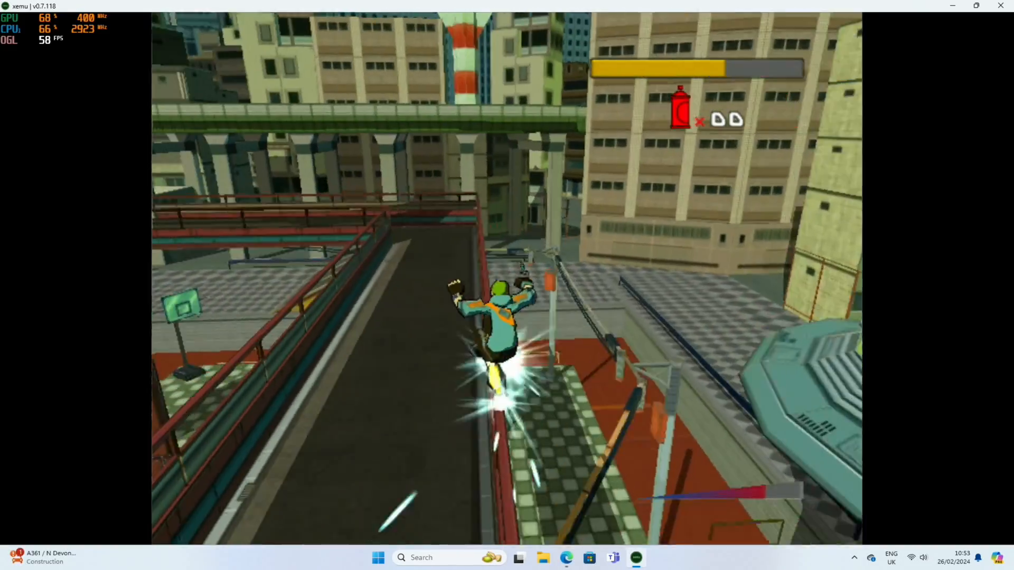
Open the xemu menu and choose Load Disc to pick another disc image
{"action": "left_click", "coordinate": [462, 290]}
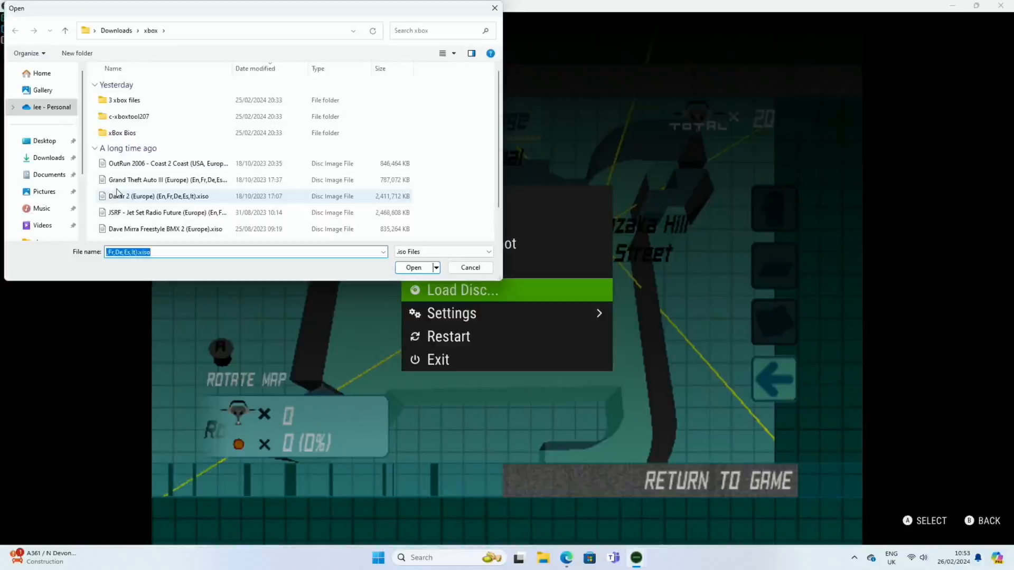
{"action": "left_click", "coordinate": [413, 267]}
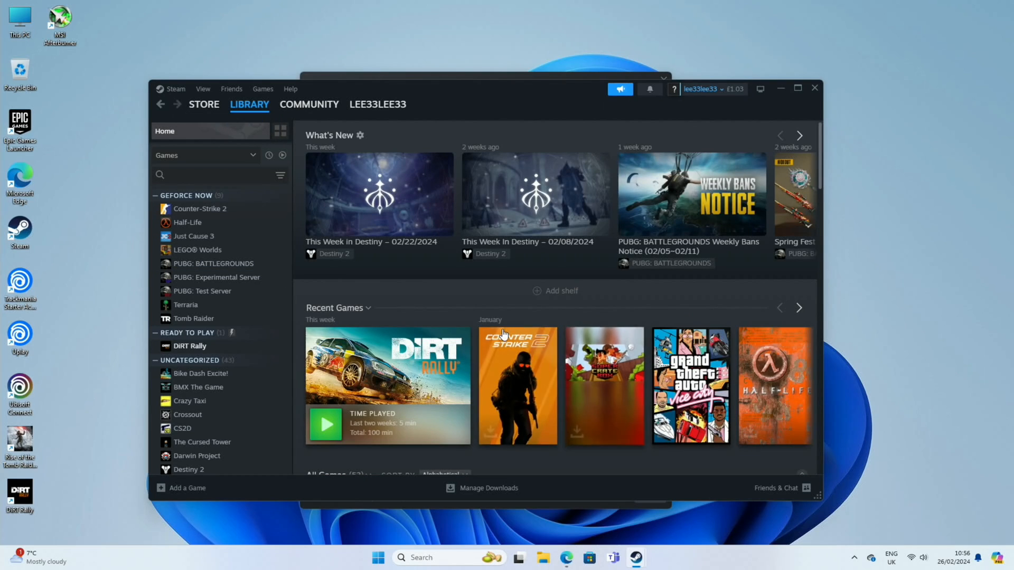
{"action": "mouse_move", "coordinate": [294, 372]}
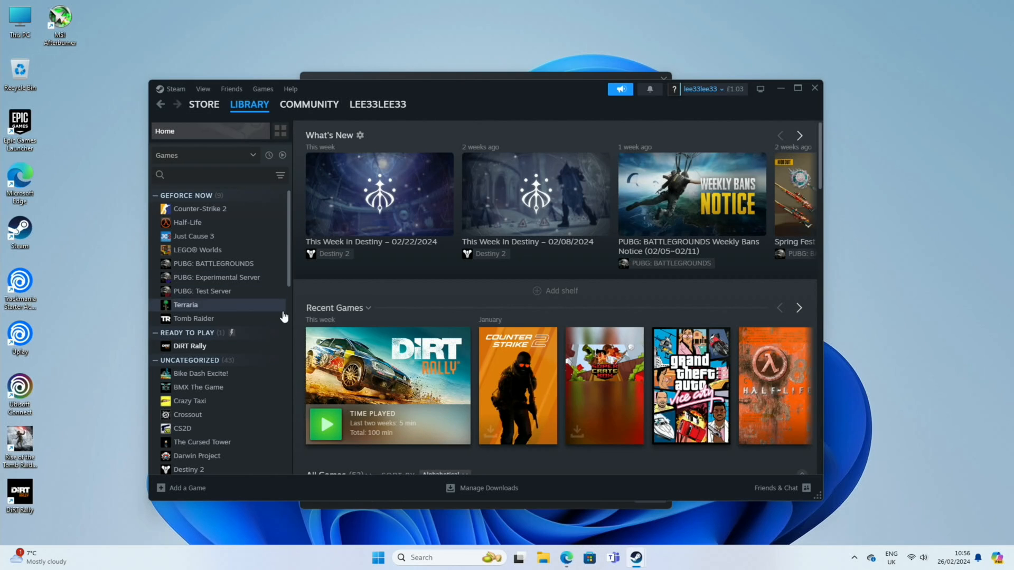
Select DiRT Rally in the Steam library sidebar and launch it with Play
{"action": "left_click", "coordinate": [190, 346]}
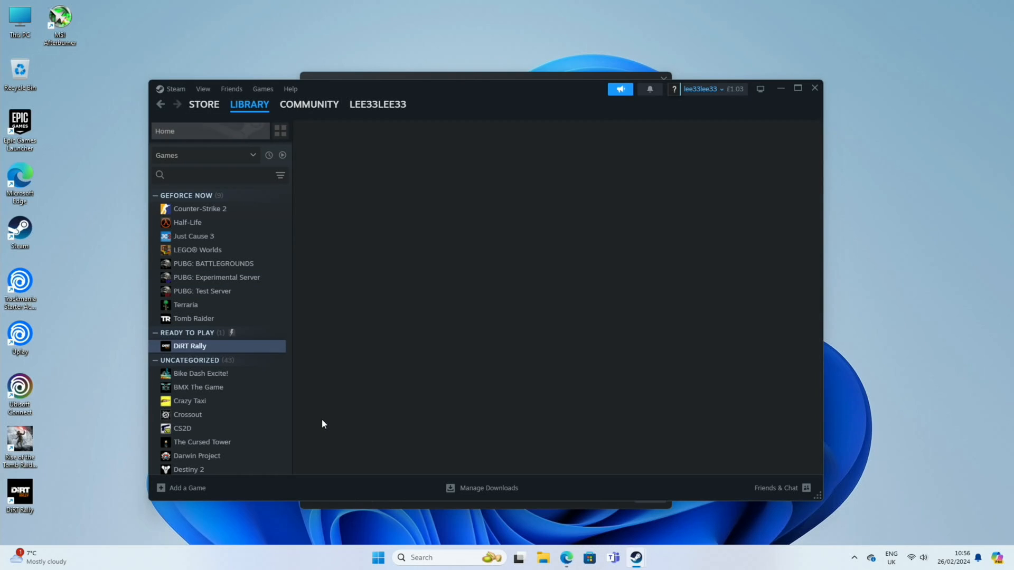
{"action": "left_click", "coordinate": [189, 346]}
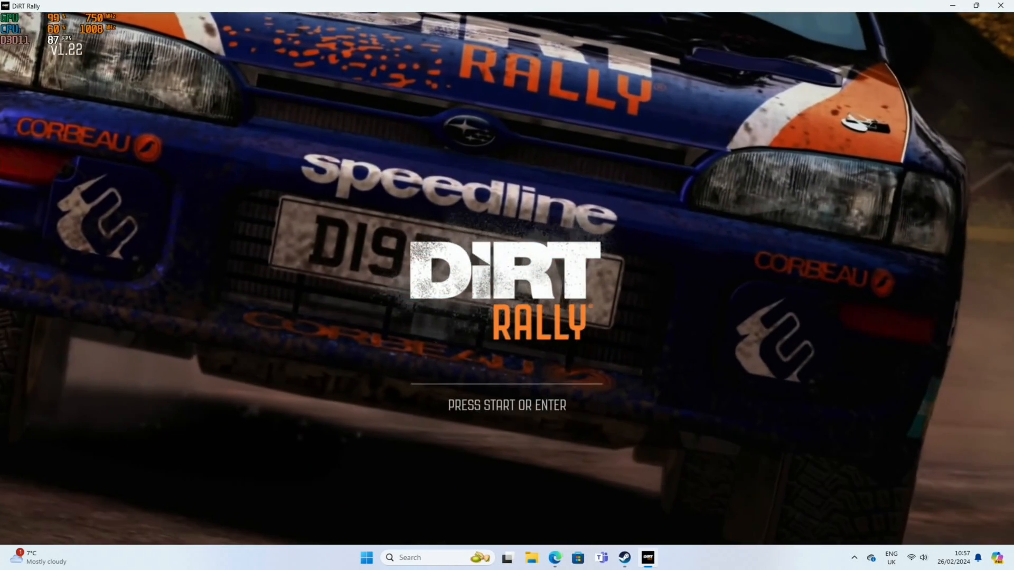
Get past the DiRT Rally title screen with Enter and play a stage
{"action": "key", "text": "enter"}
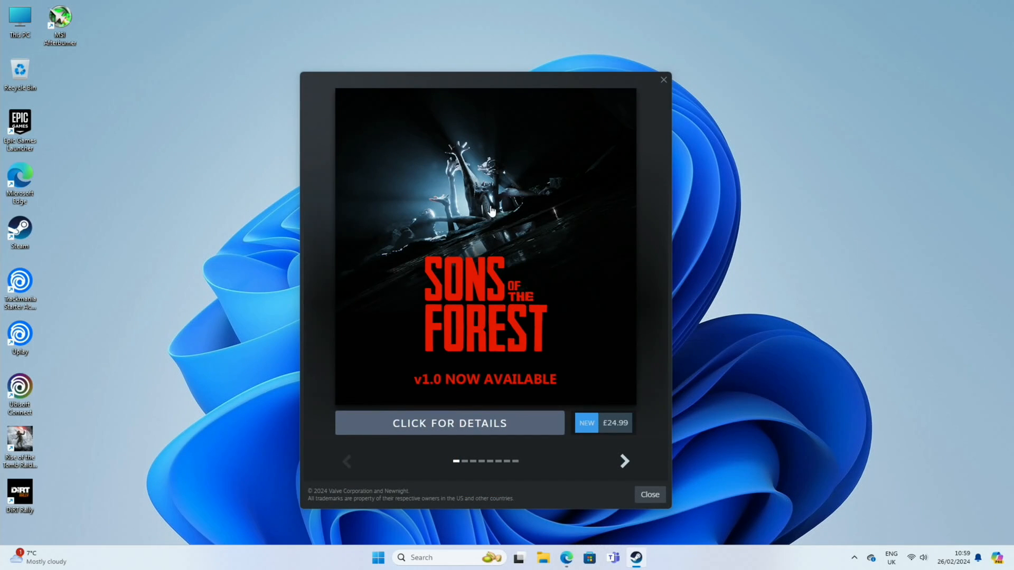
Dismiss the Sons of the Forest Steam popup and launch the Epic Games Launcher
{"action": "left_click", "coordinate": [649, 495]}
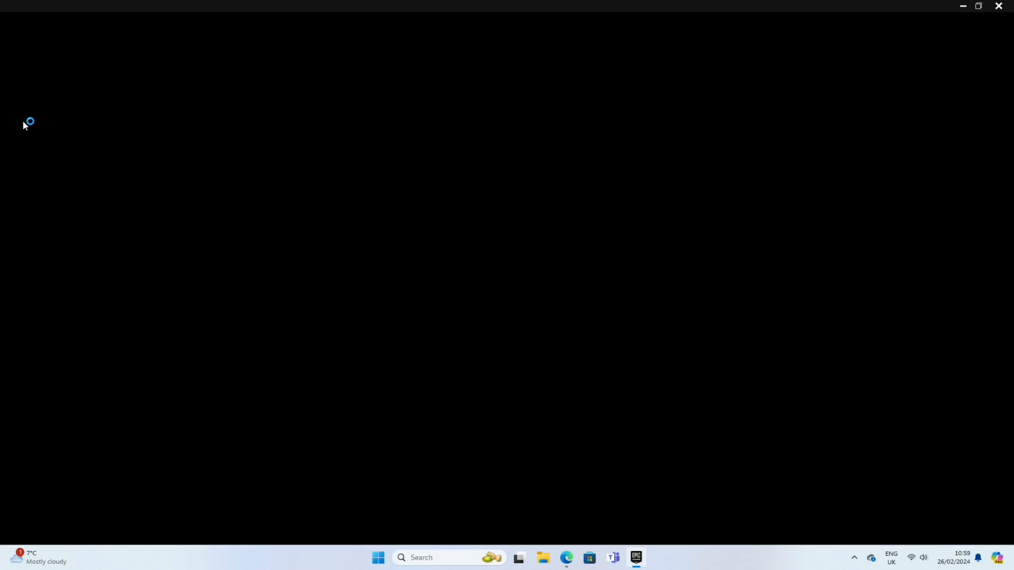
{"action": "left_click", "coordinate": [635, 558]}
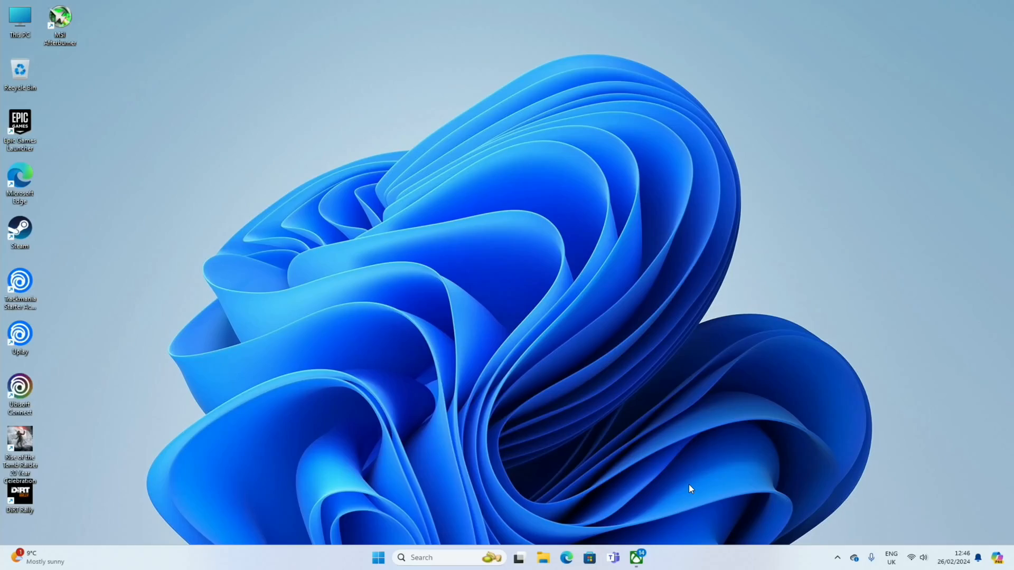
Launch the Xbox app and scroll Cloud Gaming down to the Jump back in row
{"action": "left_click", "coordinate": [637, 558]}
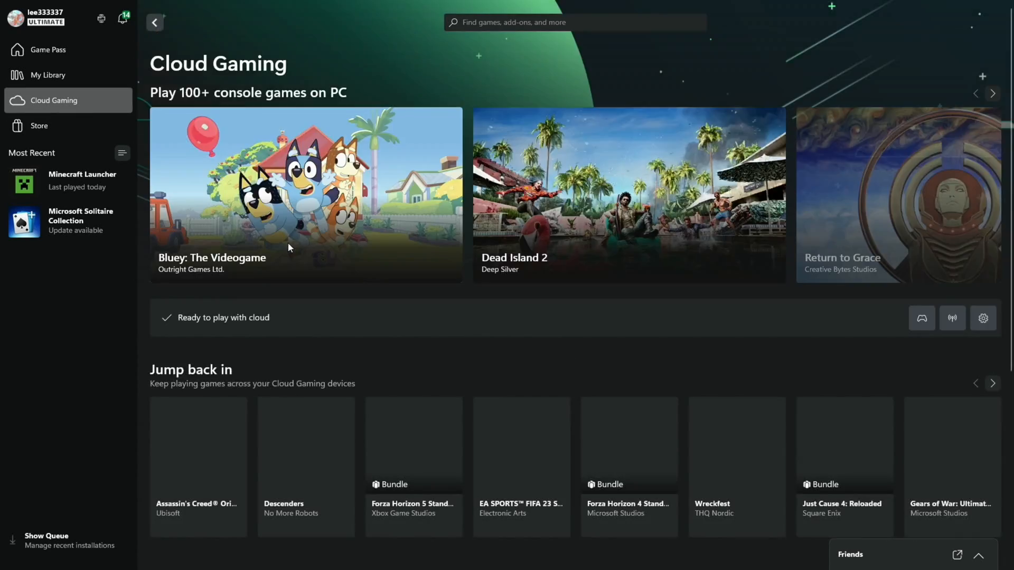
{"action": "scroll", "scroll_direction": "down", "scroll_amount": 3}
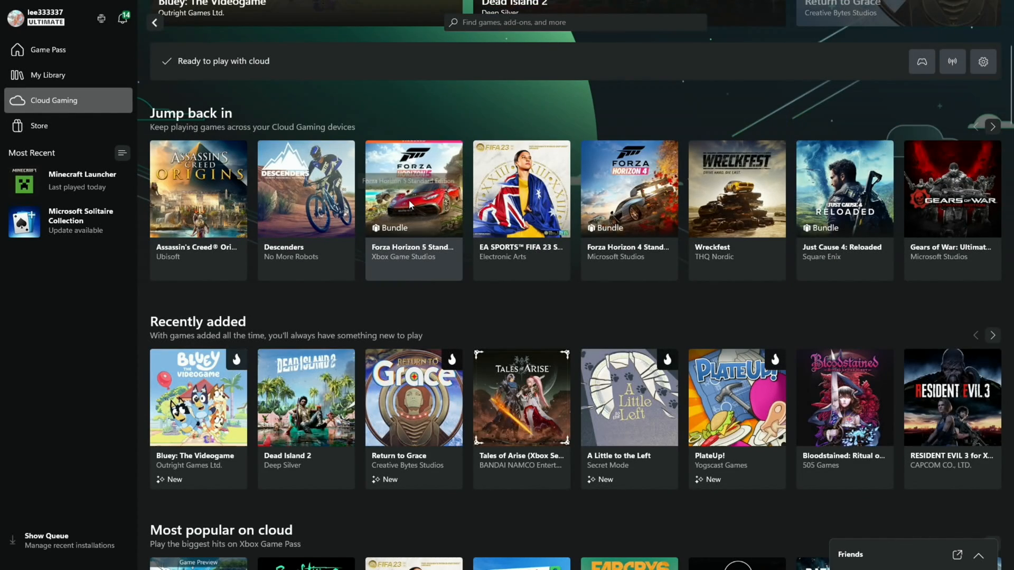
Open the Forza Horizon 5 Standard Edition page and start cloud play
{"action": "left_click", "coordinate": [413, 188]}
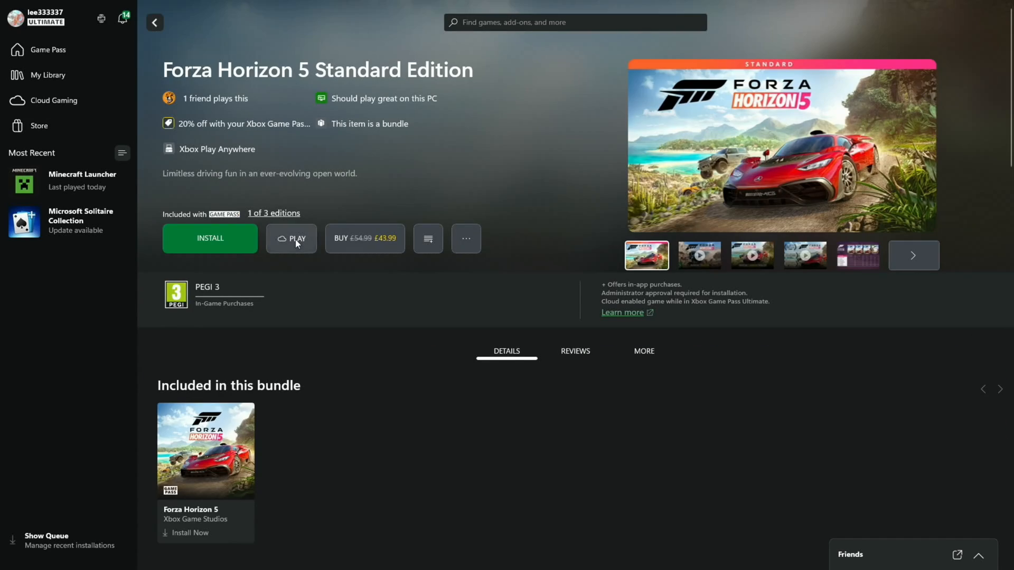
{"action": "left_click", "coordinate": [291, 238]}
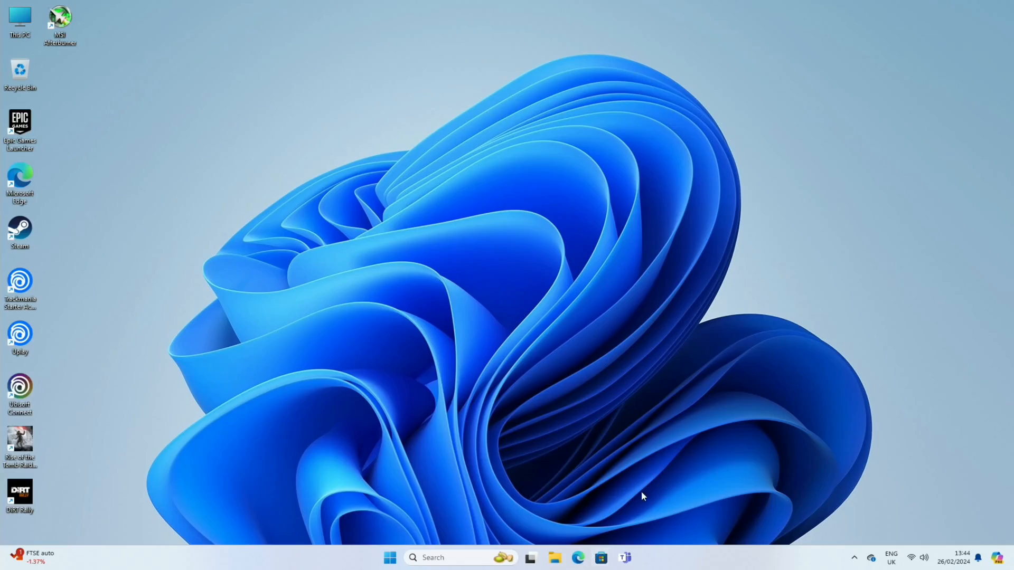
Open Microsoft Edge and go to YouTube
{"action": "left_click", "coordinate": [577, 558]}
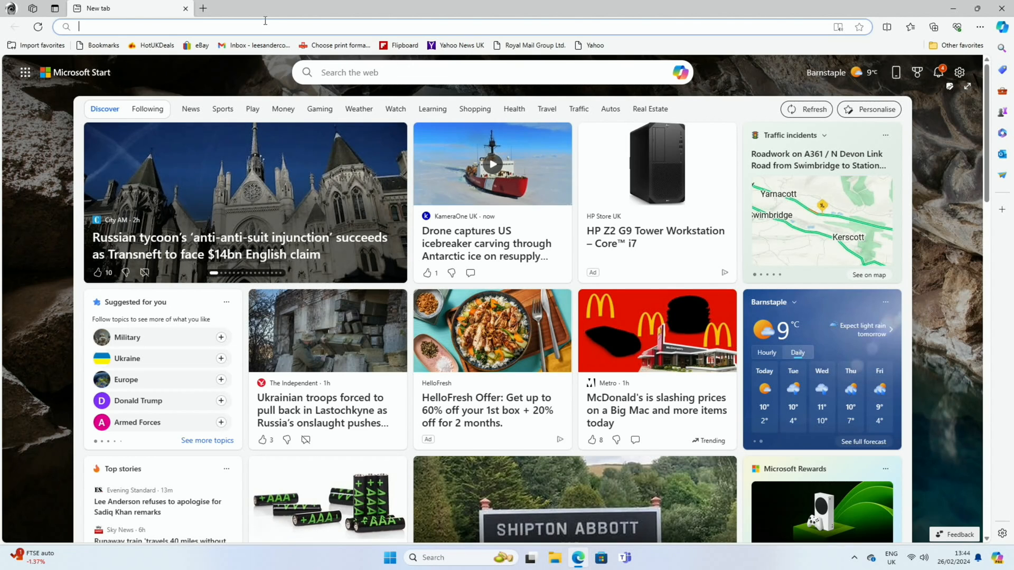
{"action": "type", "text": "youtube"}
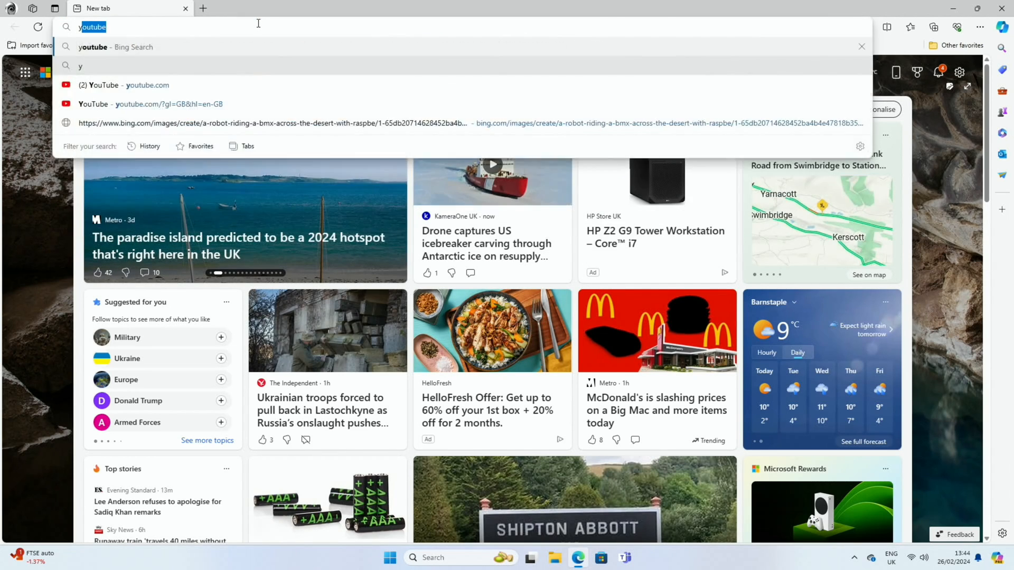
{"action": "key", "text": "space"}
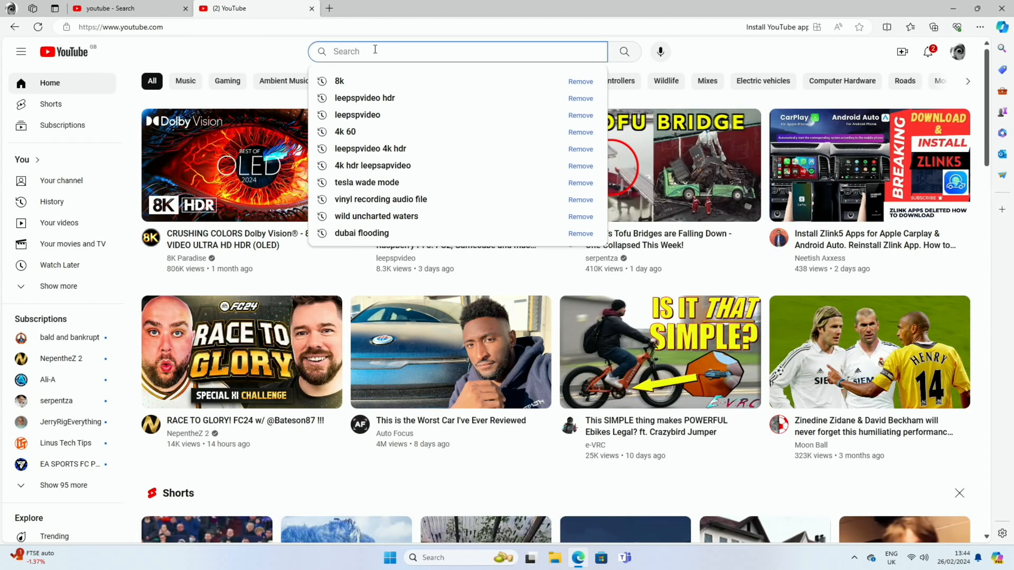
Search YouTube for 8k, open the Majestic Animals 8K video and open player options
{"action": "left_click", "coordinate": [339, 81]}
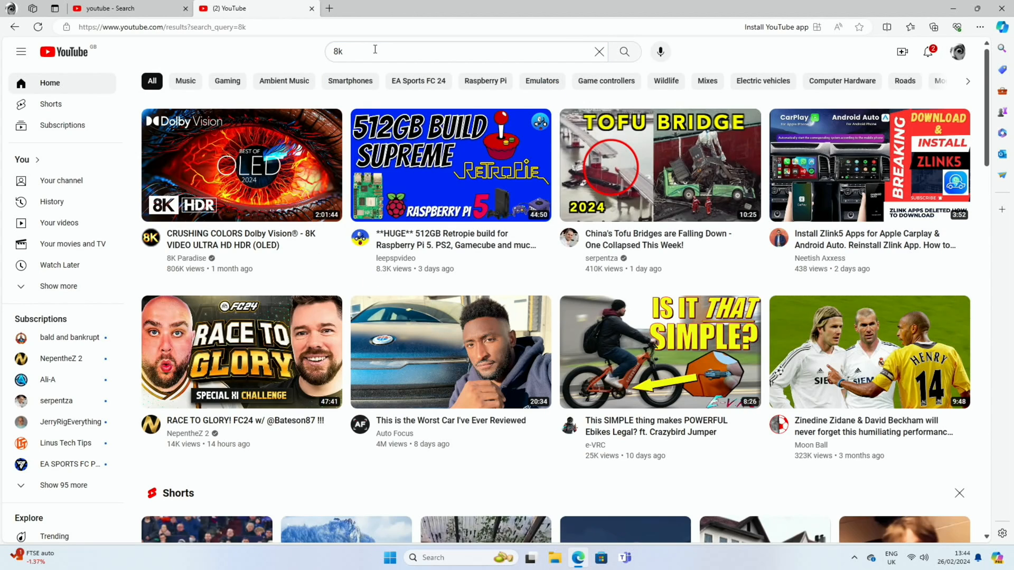
{"action": "scroll", "scroll_direction": "down", "scroll_amount": 3}
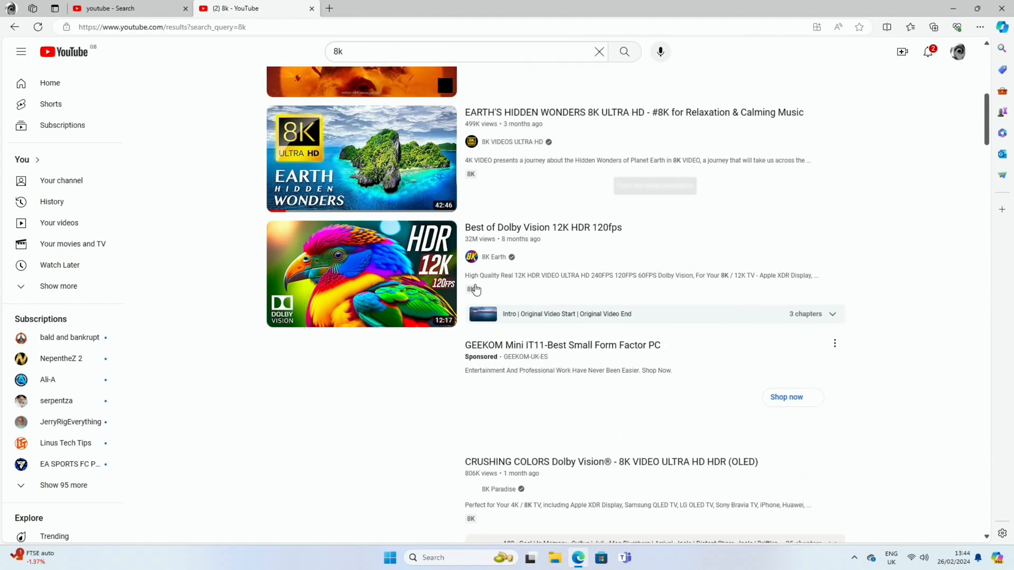
{"action": "left_click", "coordinate": [360, 158]}
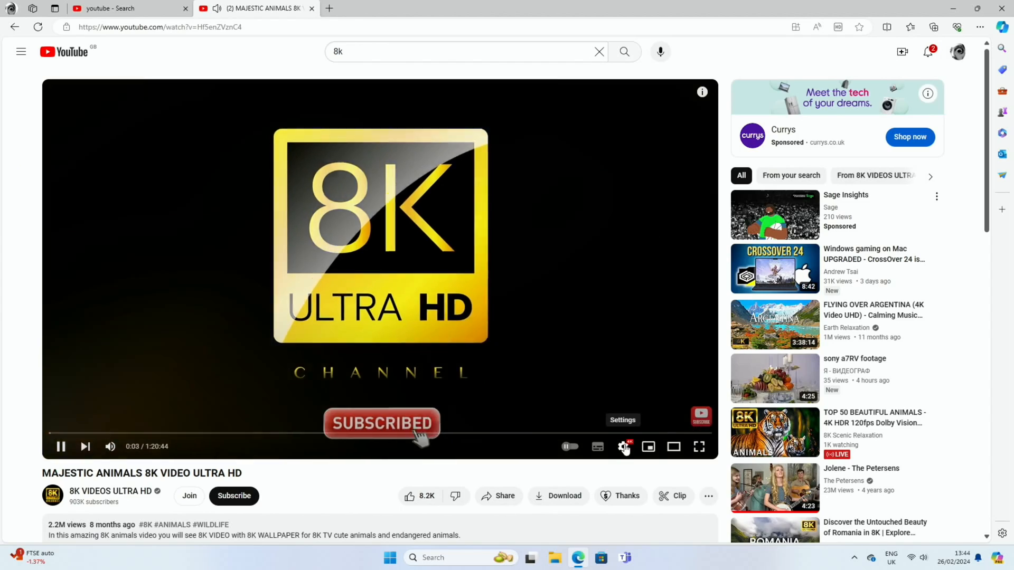
{"action": "left_click", "coordinate": [623, 447]}
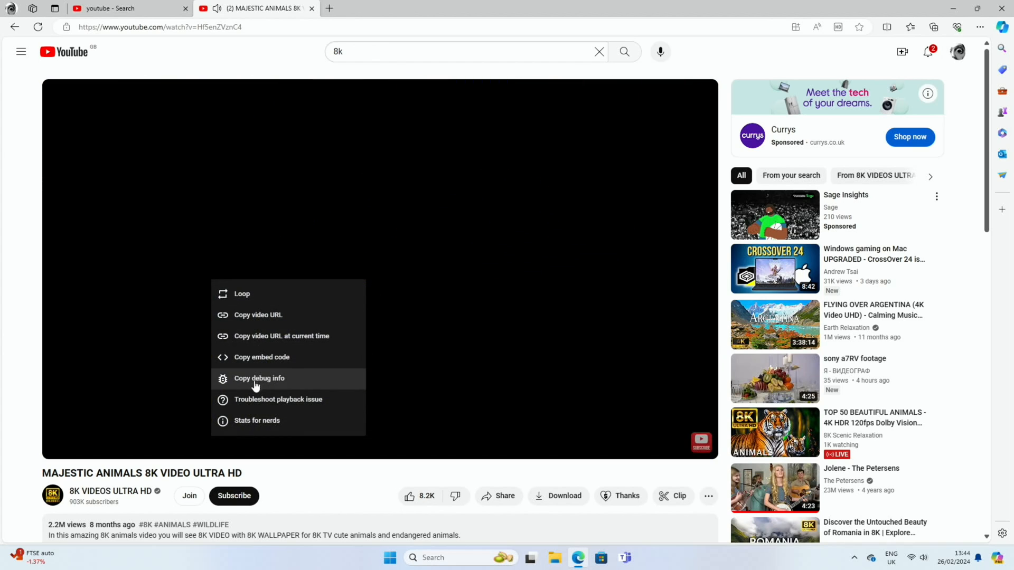
Show Stats for nerds on the 8K video, then open the Videos folder in File Explorer
{"action": "left_click", "coordinate": [257, 421]}
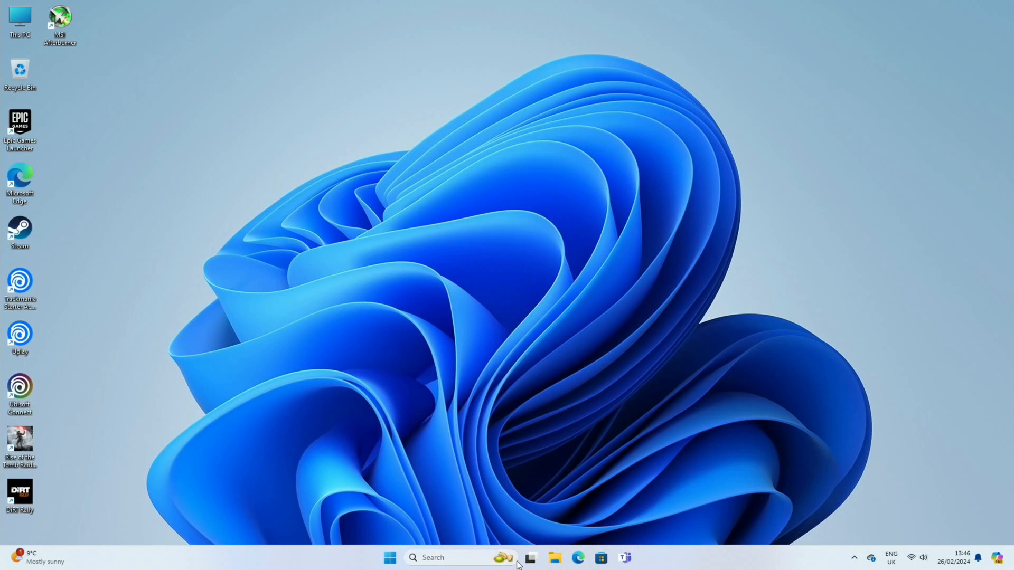
{"action": "left_click", "coordinate": [555, 557]}
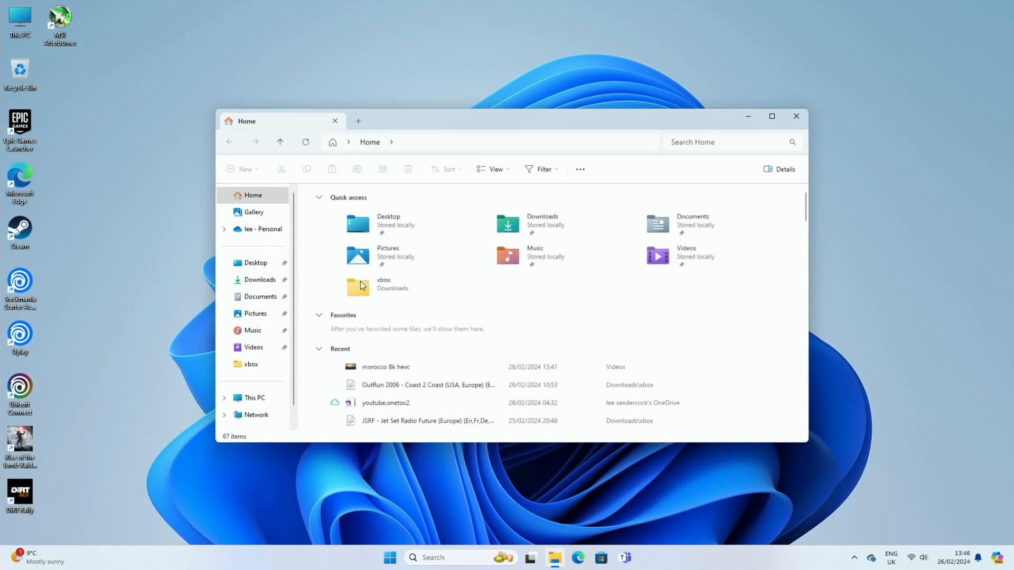
{"action": "left_click", "coordinate": [658, 255]}
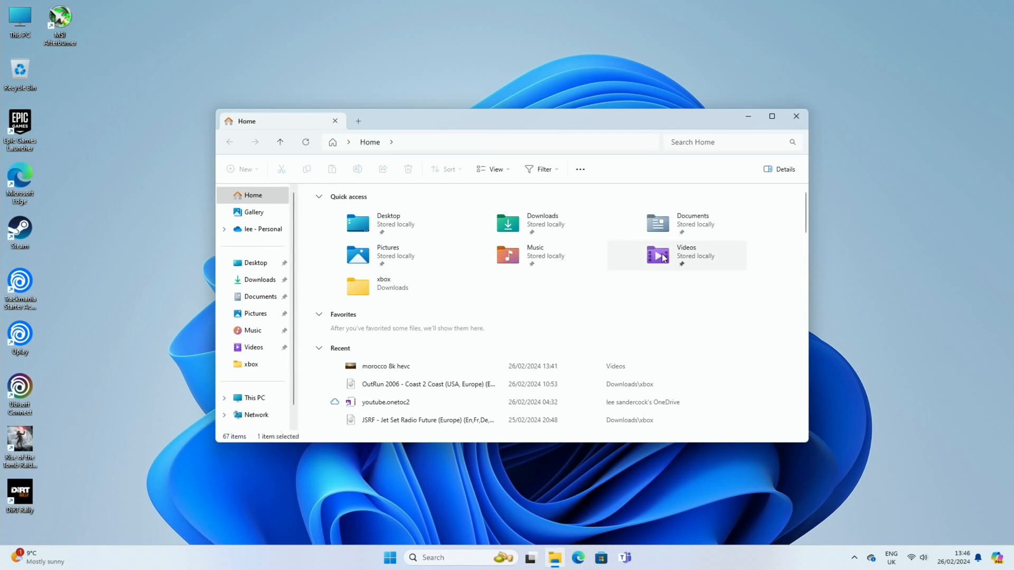
{"action": "double_click", "coordinate": [386, 366]}
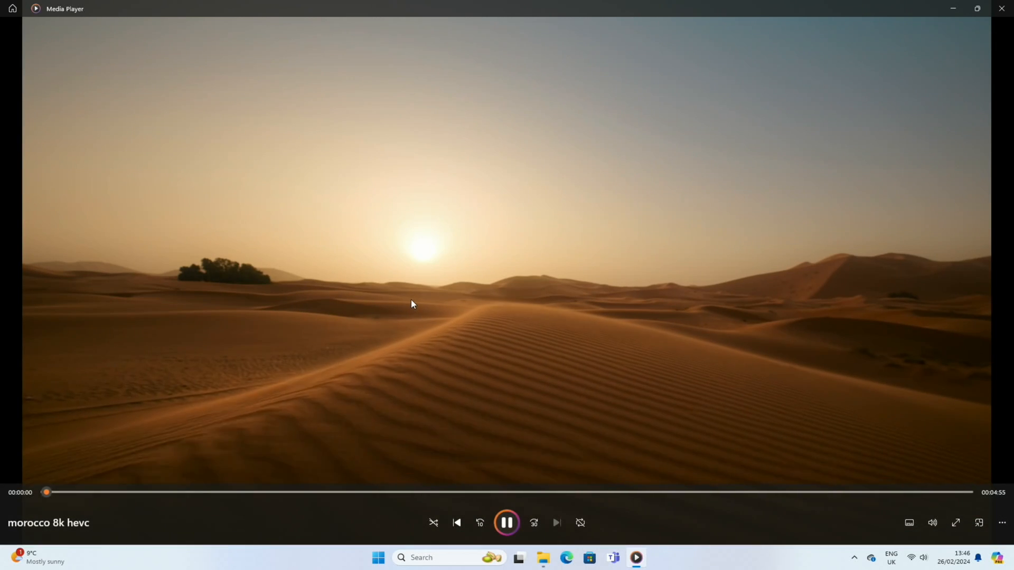
Drag the Media Player timeline to advance the morocco 8k hevc clip
{"action": "left_click_drag", "start_coordinate": [46, 492], "coordinate": [120, 492]}
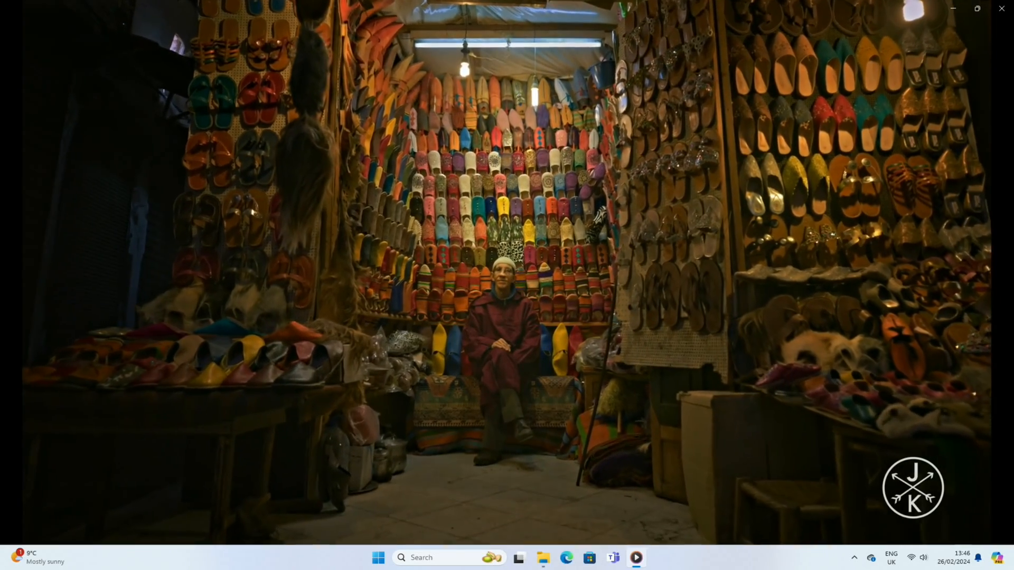
Open Edge and begin typing a search for geekom mini air 12
{"action": "left_click", "coordinate": [566, 558]}
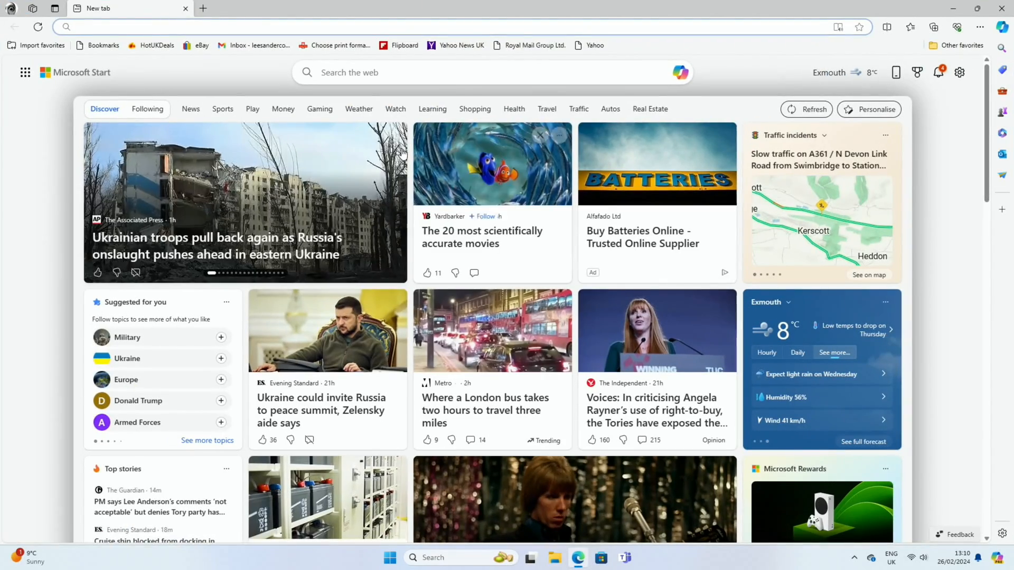
{"action": "type", "text": "g"}
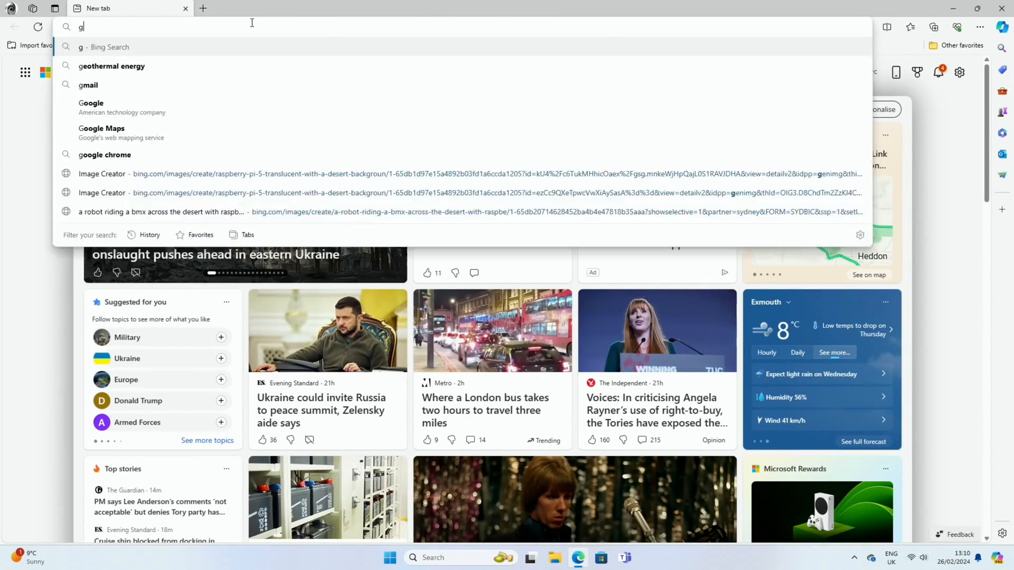
{"action": "type", "text": "eekom m"}
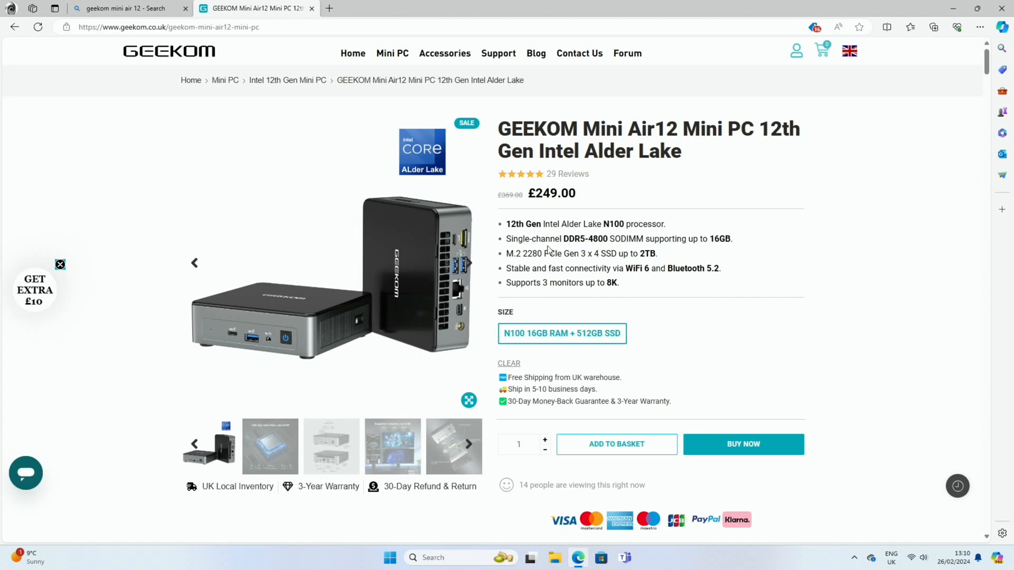
{"action": "mouse_move", "coordinate": [576, 238]}
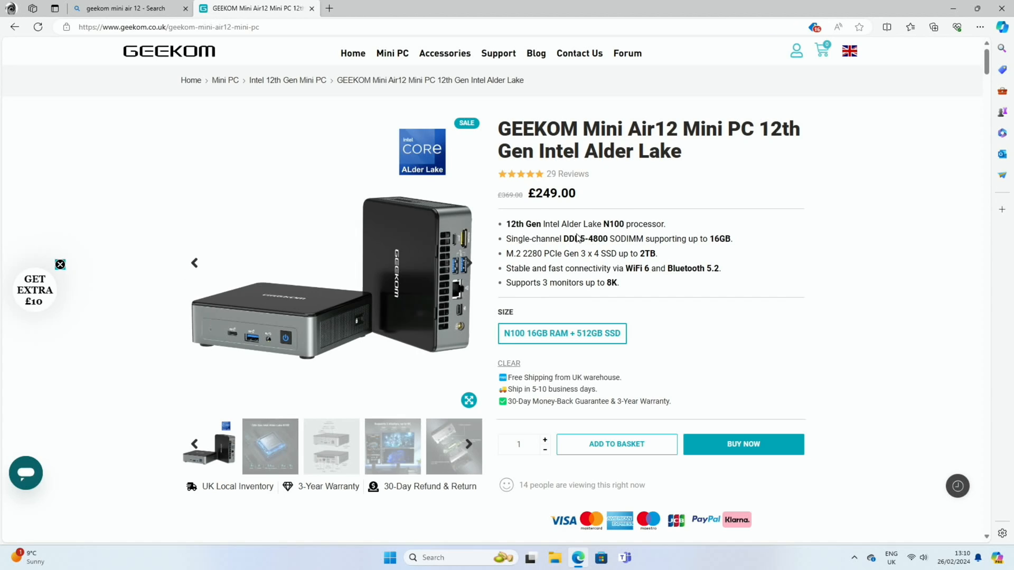
{"action": "mouse_move", "coordinate": [724, 244]}
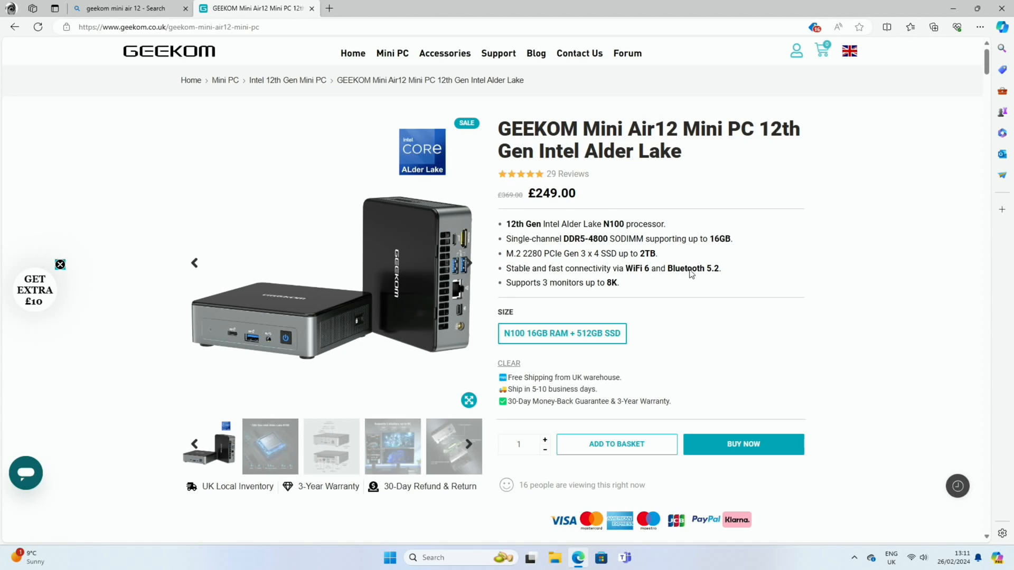
{"action": "mouse_move", "coordinate": [540, 309]}
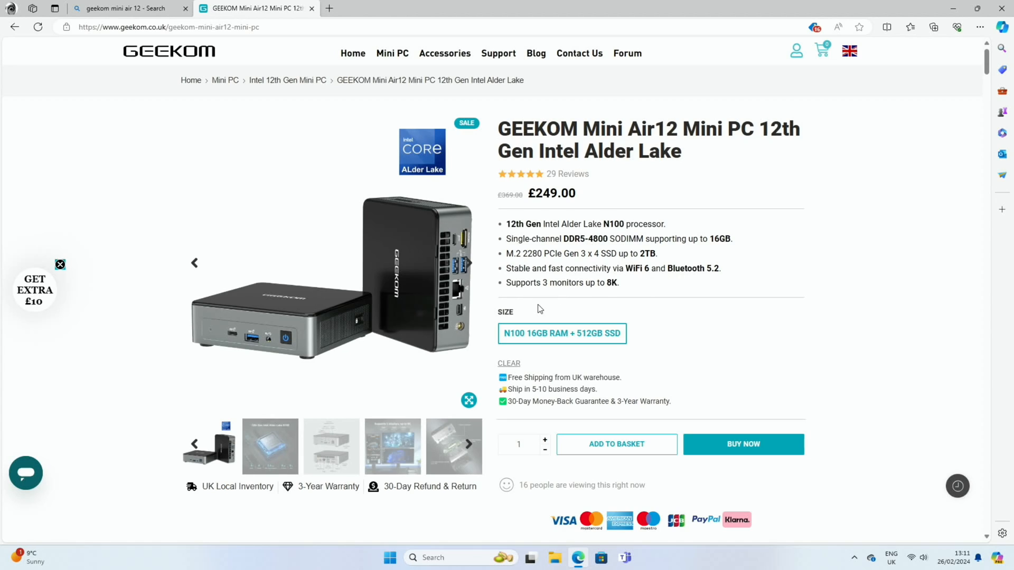
Scroll the Mini Air12 page past the N100, PCMark 10 and DDR5 sections to the 3500 MB/s SSD section
{"action": "scroll", "scroll_direction": "down", "scroll_amount": 3}
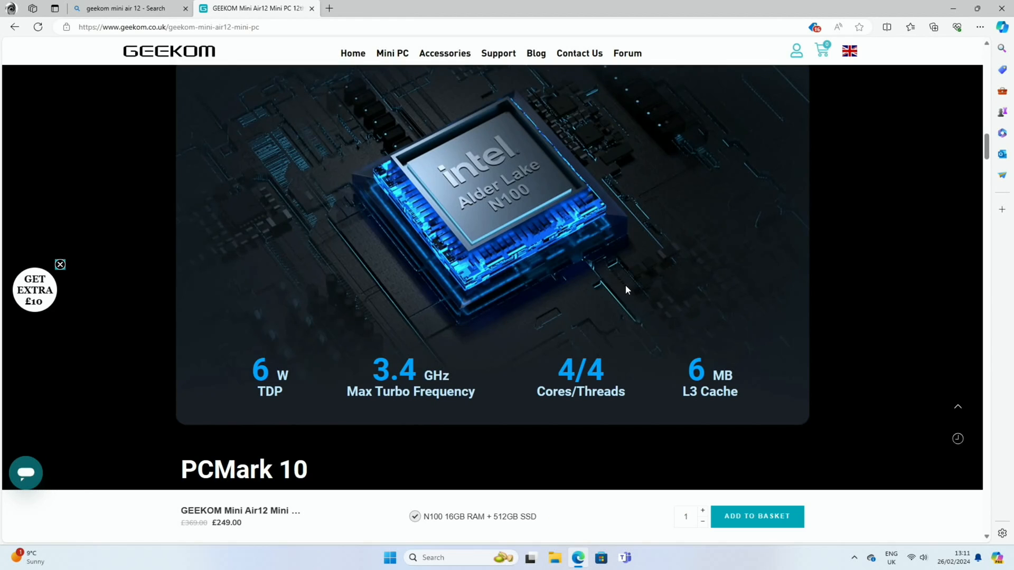
{"action": "mouse_move", "coordinate": [504, 202]}
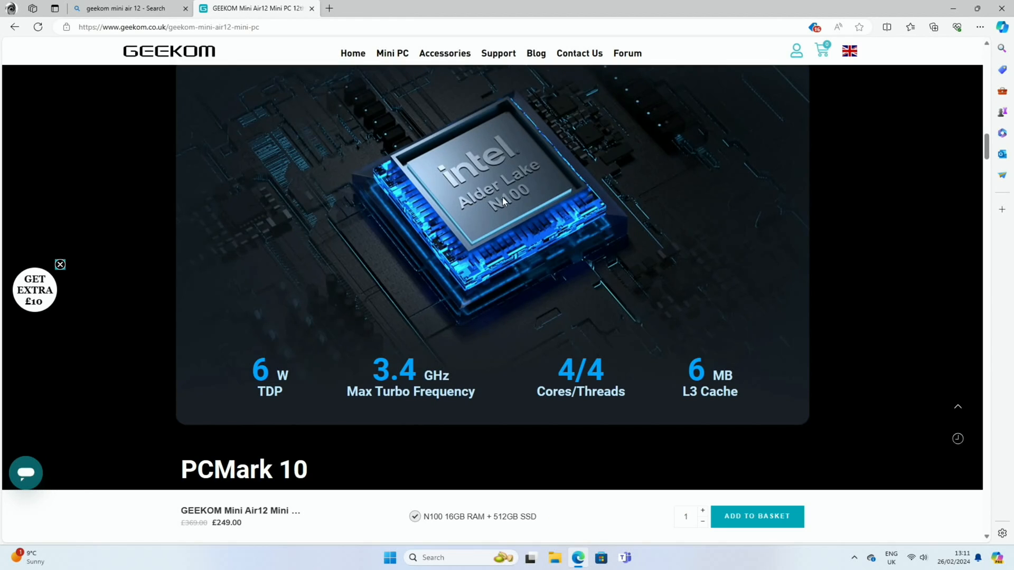
{"action": "scroll", "scroll_direction": "down", "scroll_amount": 3}
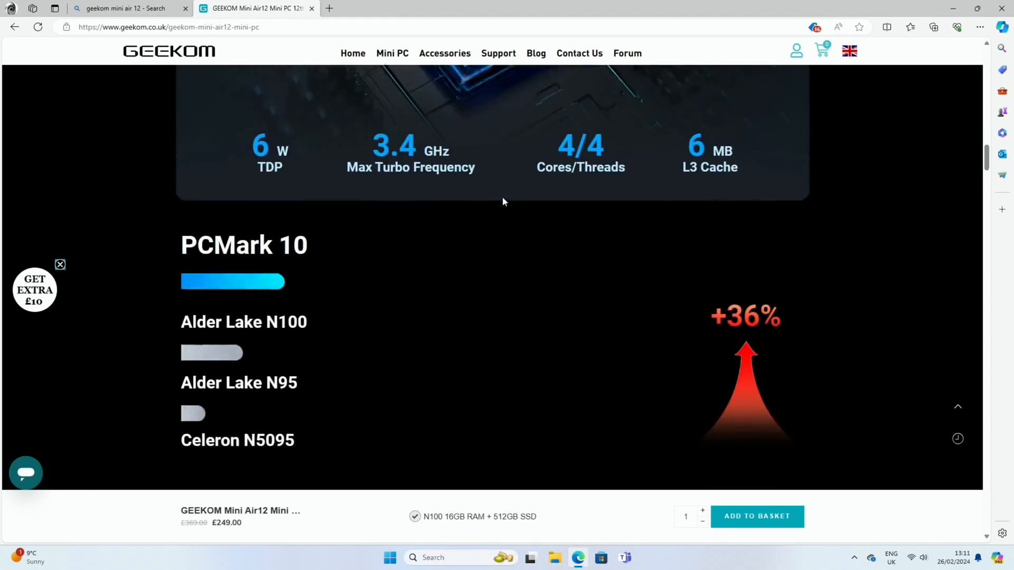
{"action": "scroll", "scroll_direction": "down", "scroll_amount": 3}
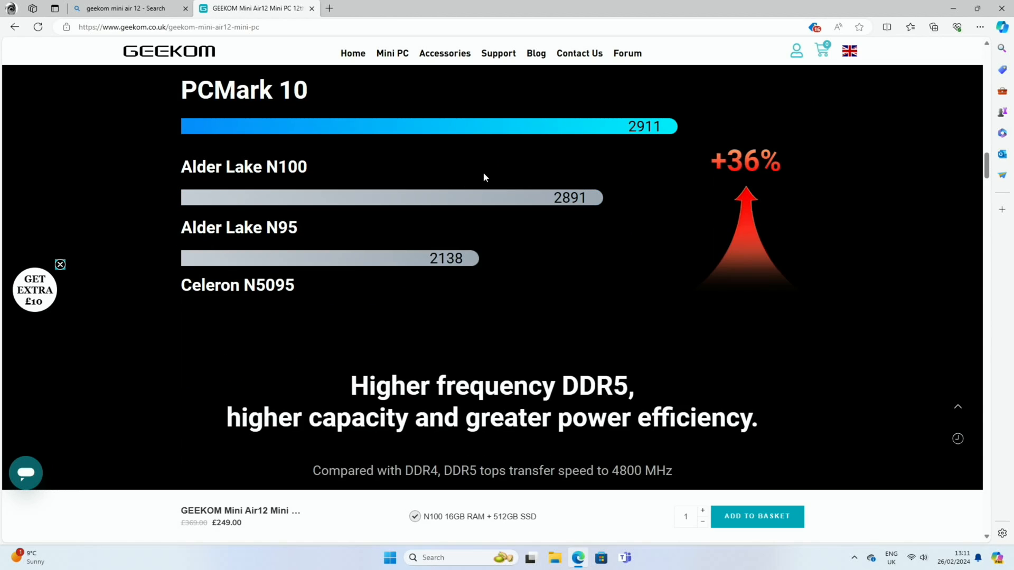
{"action": "mouse_move", "coordinate": [345, 304]}
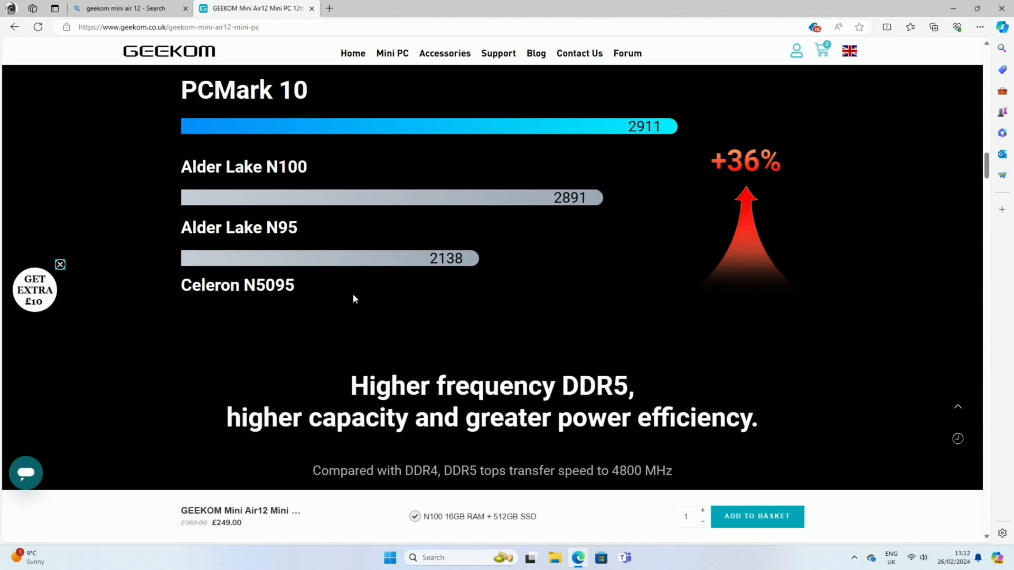
{"action": "scroll", "scroll_direction": "down", "scroll_amount": 3}
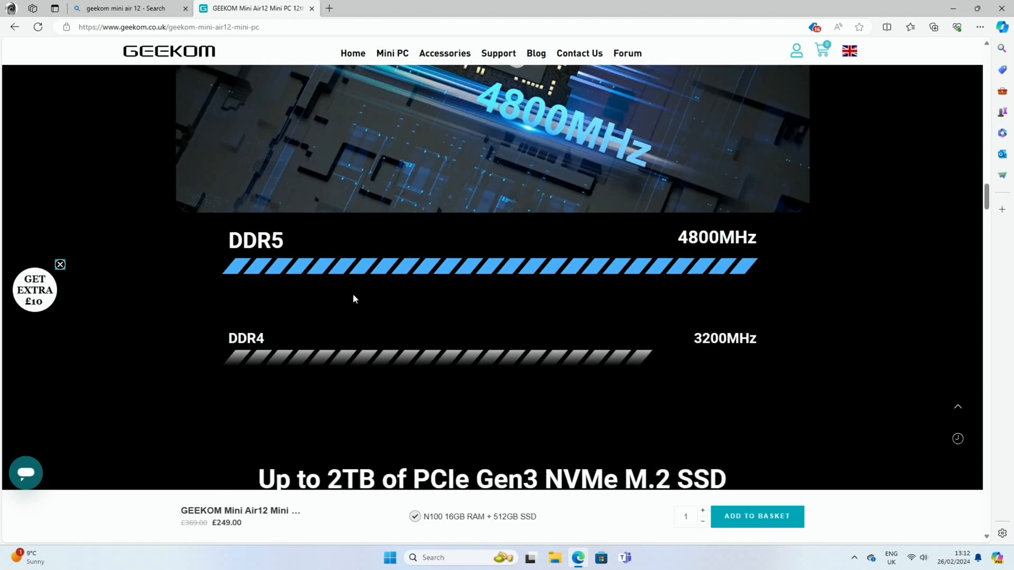
{"action": "scroll", "scroll_direction": "down", "scroll_amount": 3}
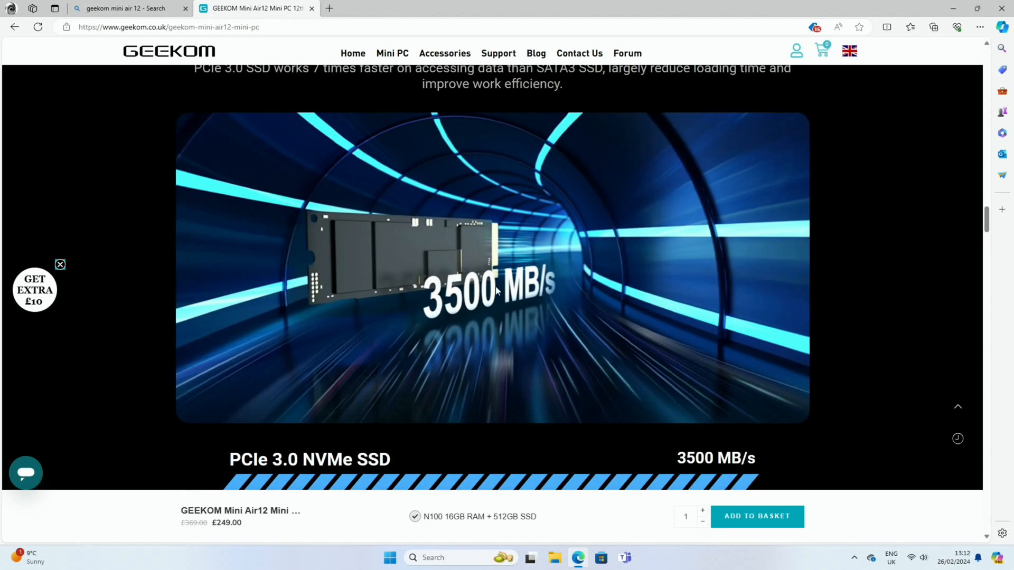